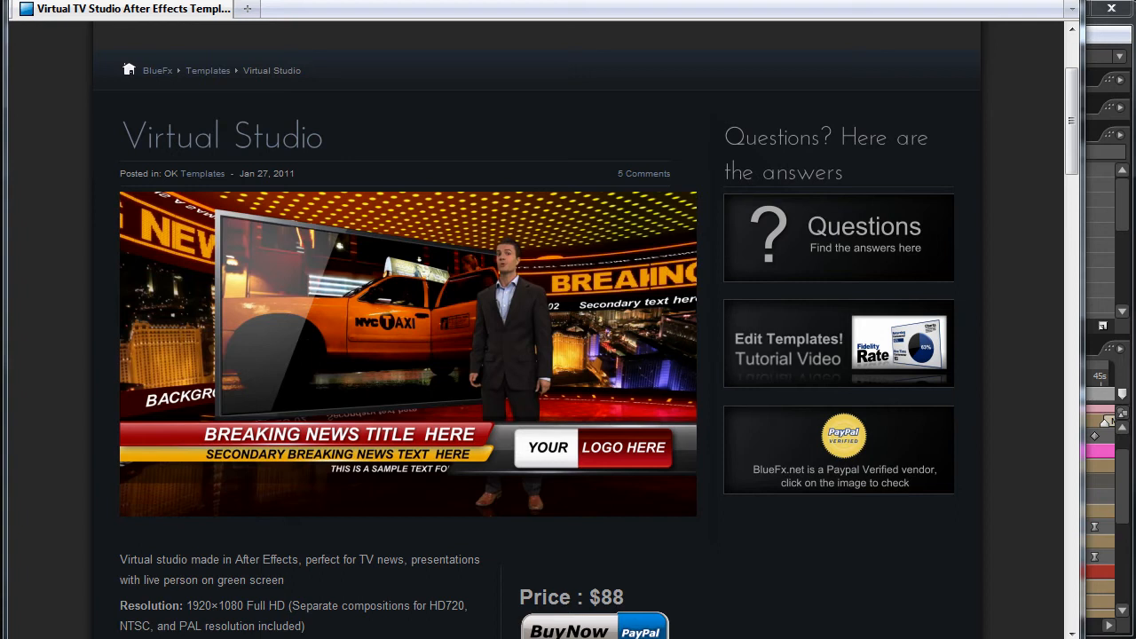
mouse_move(95, 224)
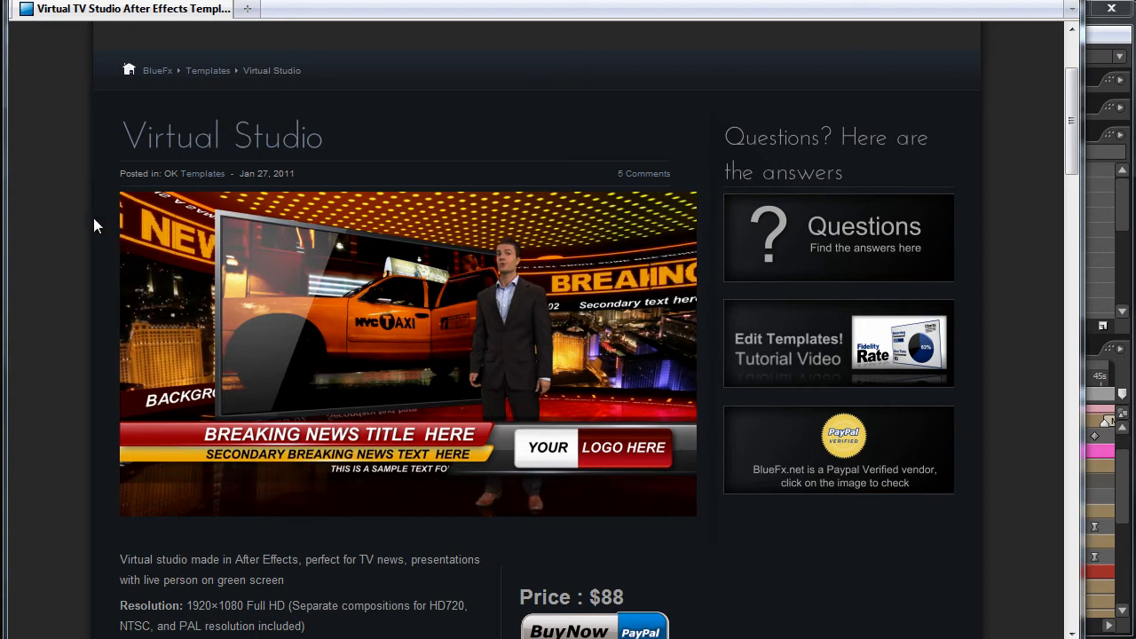
mouse_move(282, 131)
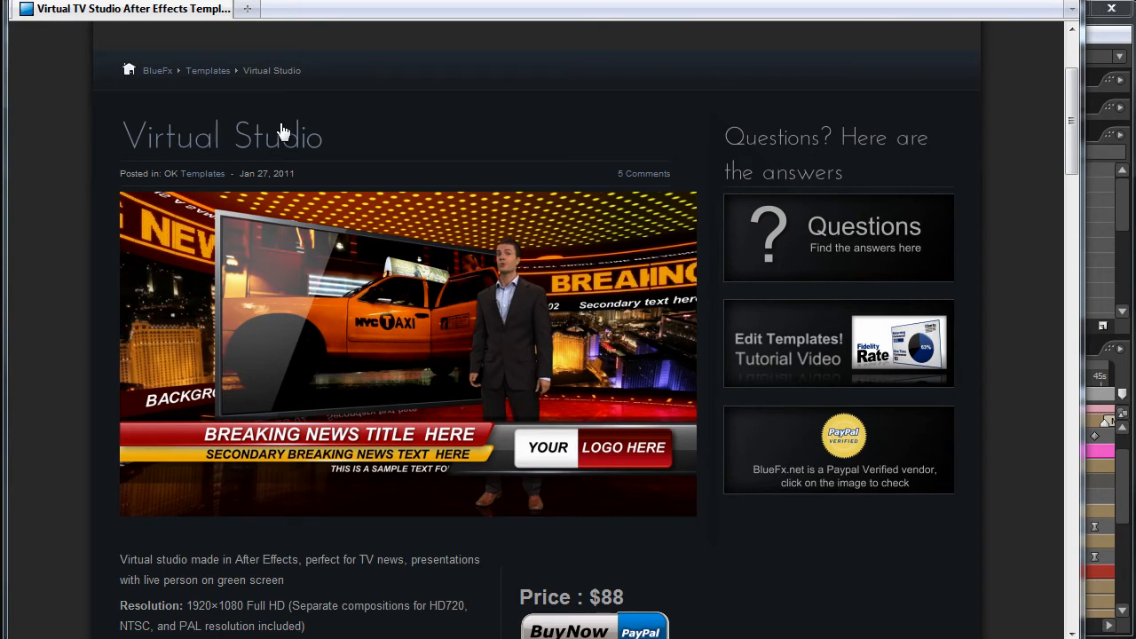
mouse_move(96, 270)
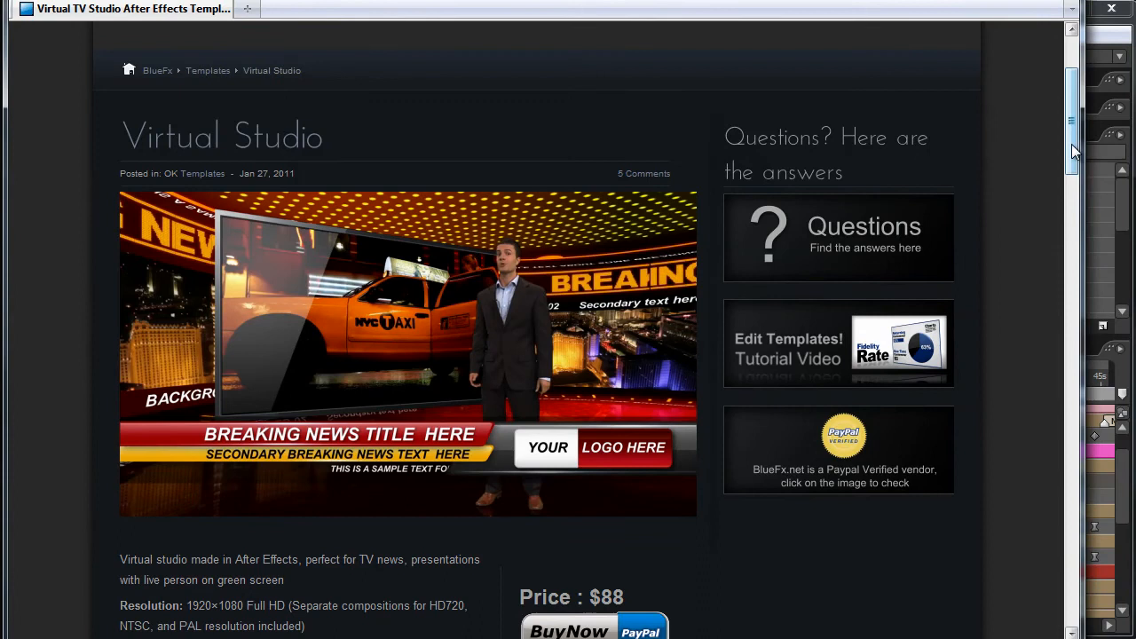
- Scroll down the BlueFx Virtual Studio page to the embedded Vimeo preview player
scroll("down", 3)
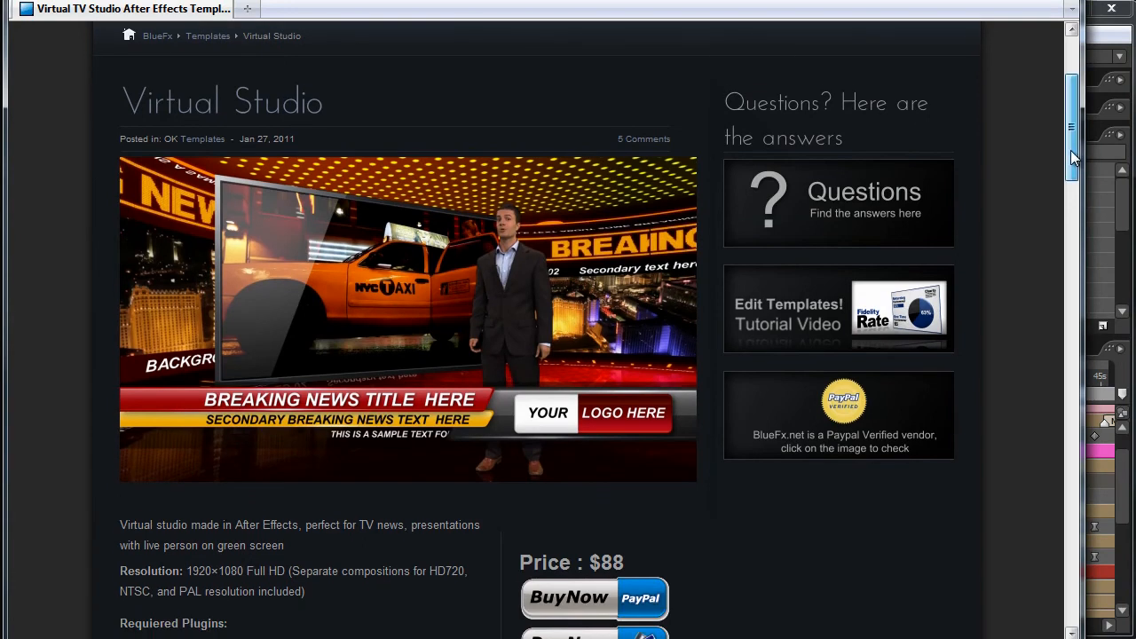
scroll("down", 3)
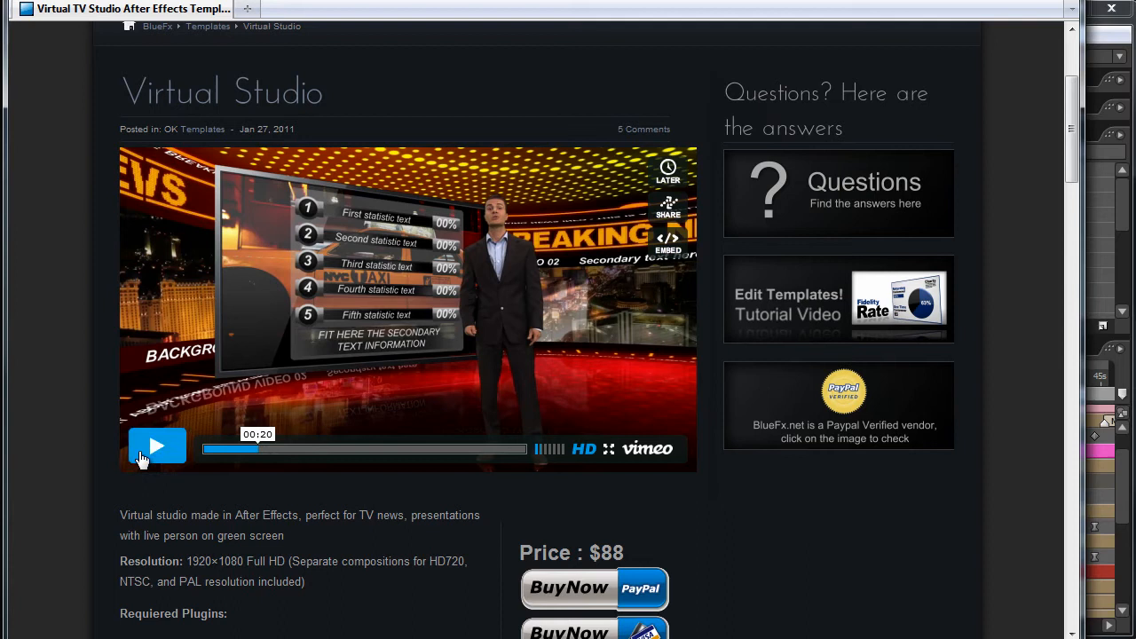
left_click(156, 447)
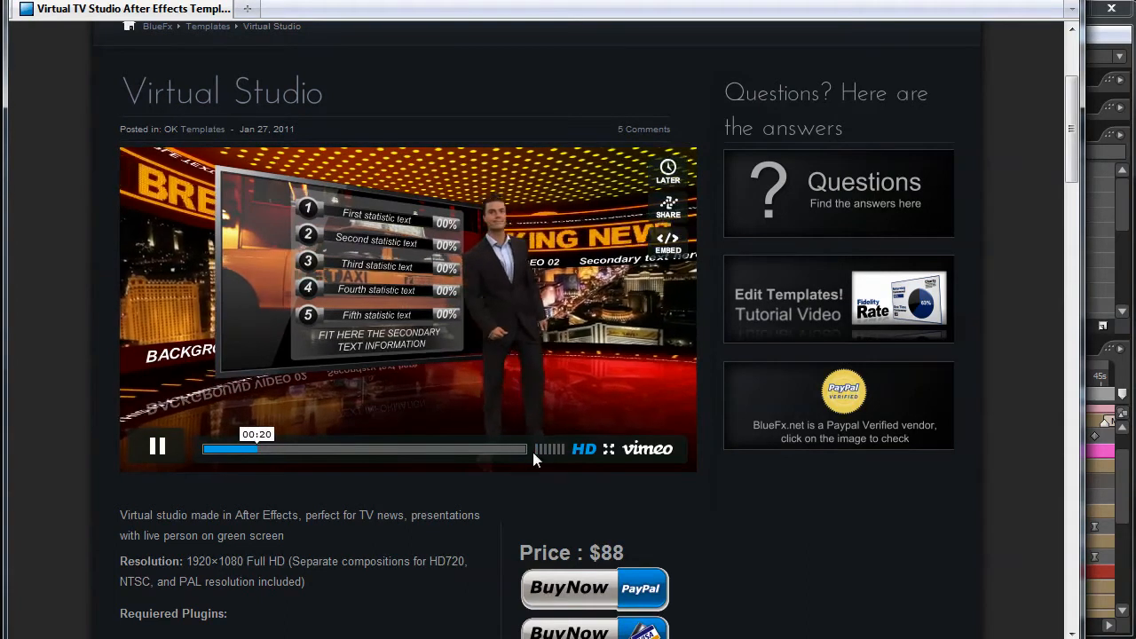
left_click(157, 445)
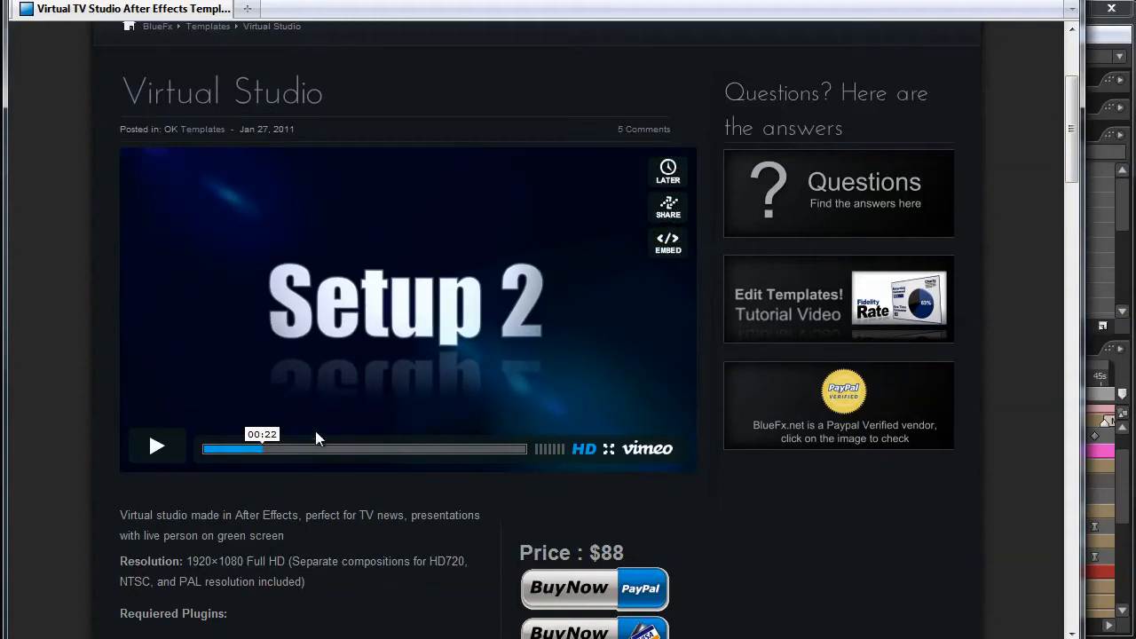
left_click(257, 447)
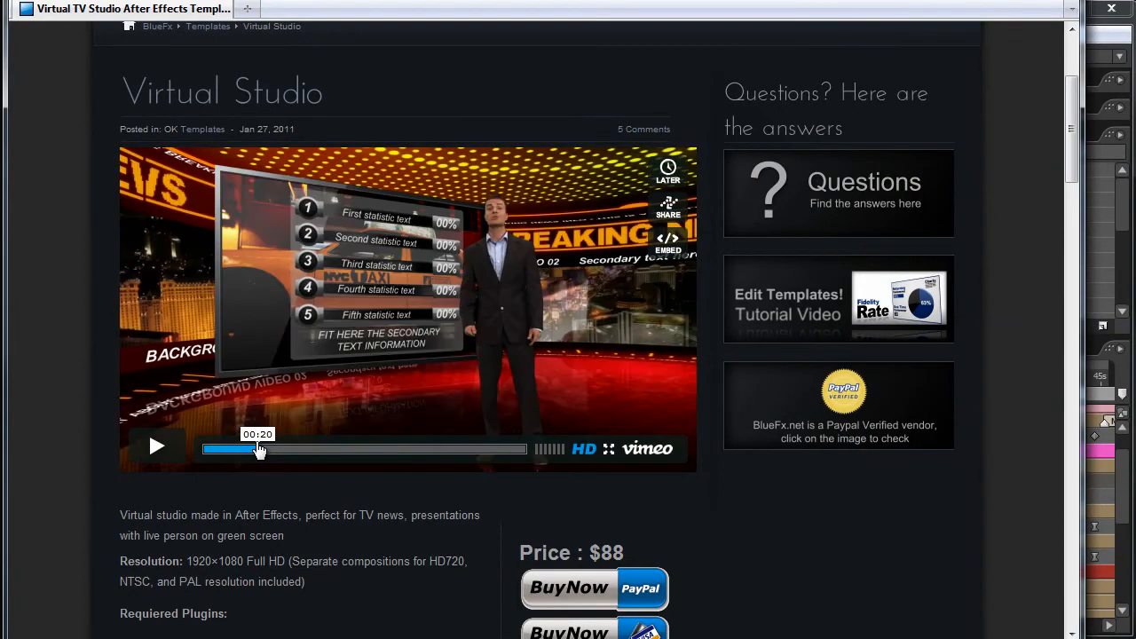
mouse_move(323, 302)
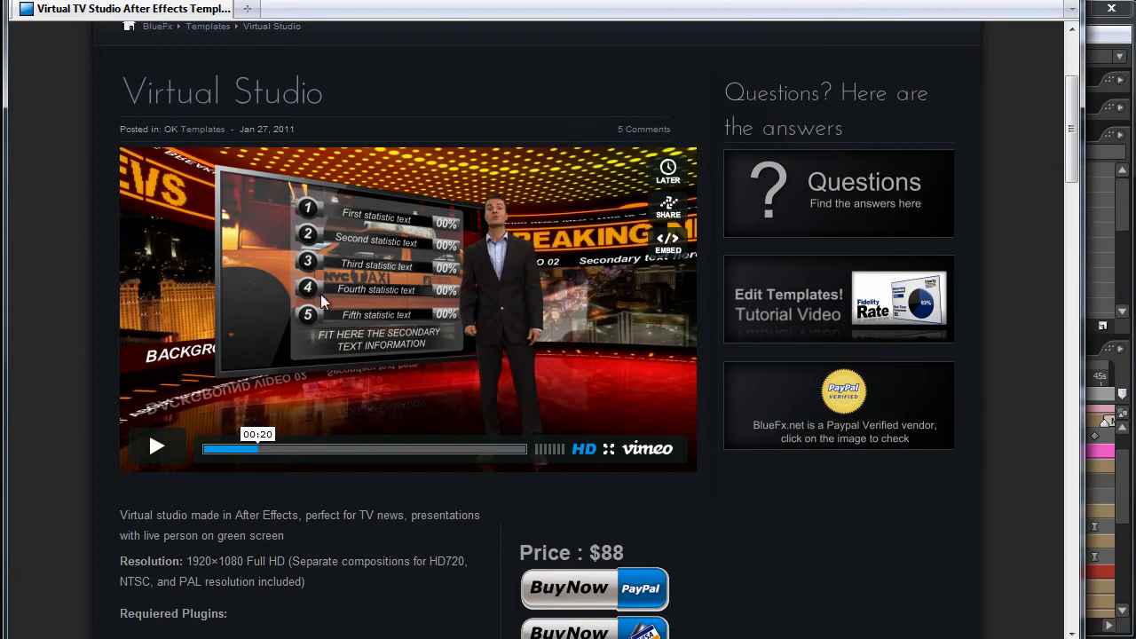
mouse_move(406, 461)
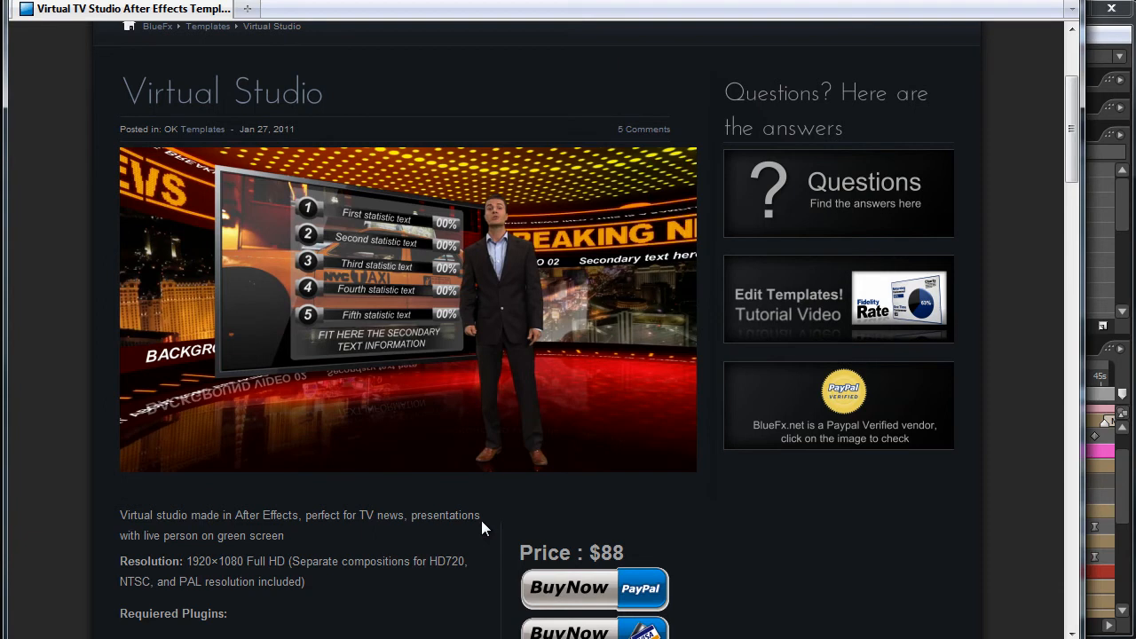
mouse_move(504, 493)
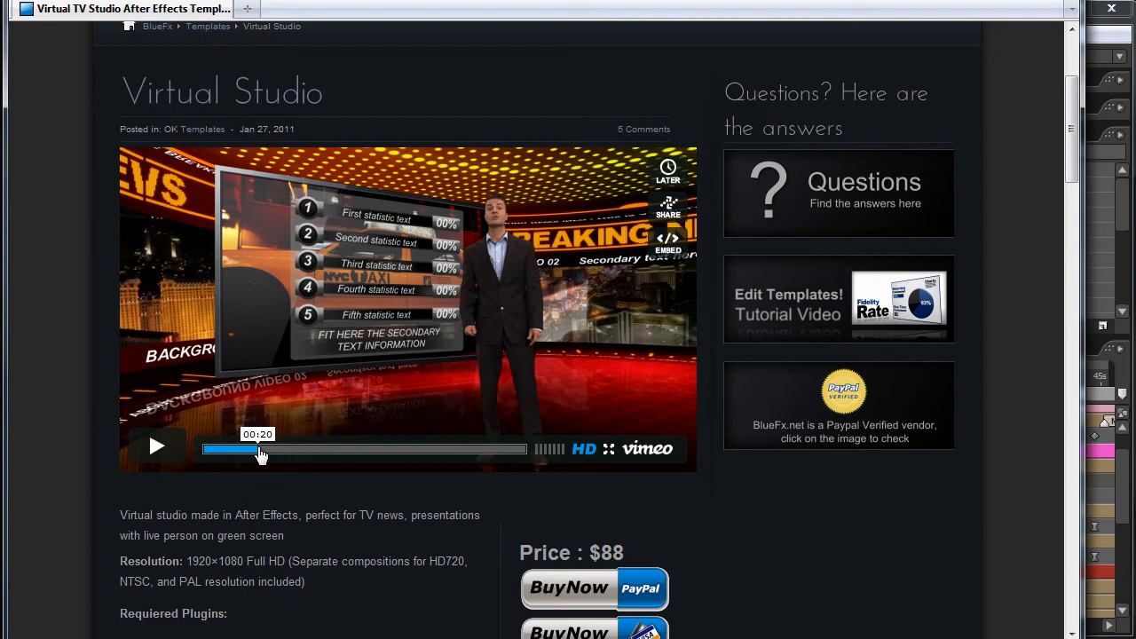
mouse_move(270, 426)
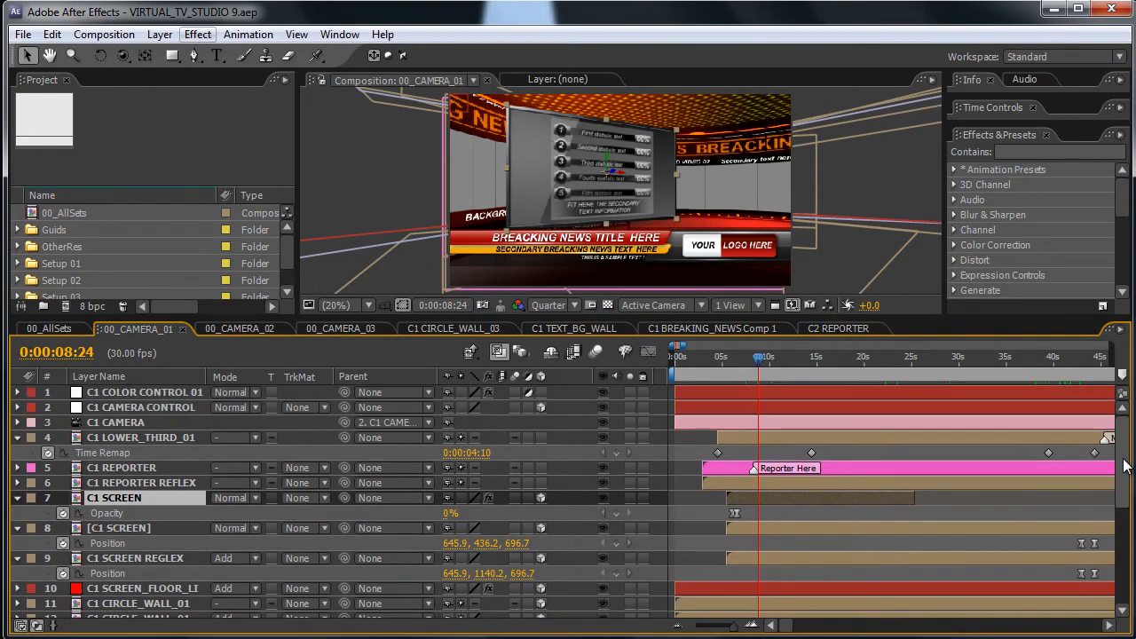
- Zoom the 00_CAMERA_01 timeline out to reveal the keyframe comment markers
scroll("down", 3)
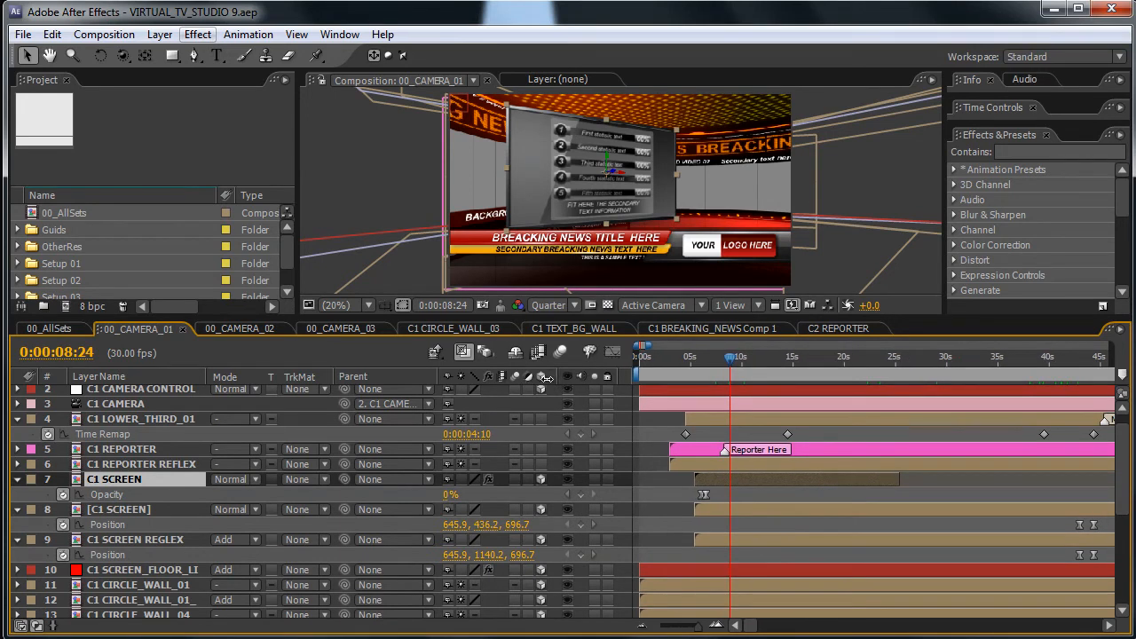
mouse_move(337, 387)
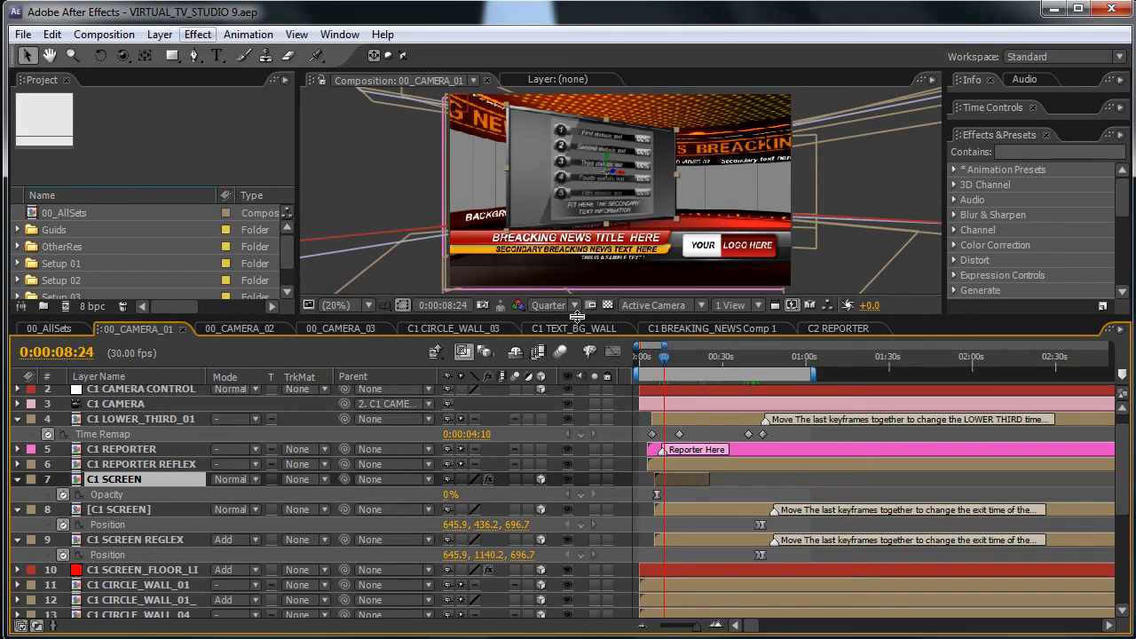
mouse_move(583, 336)
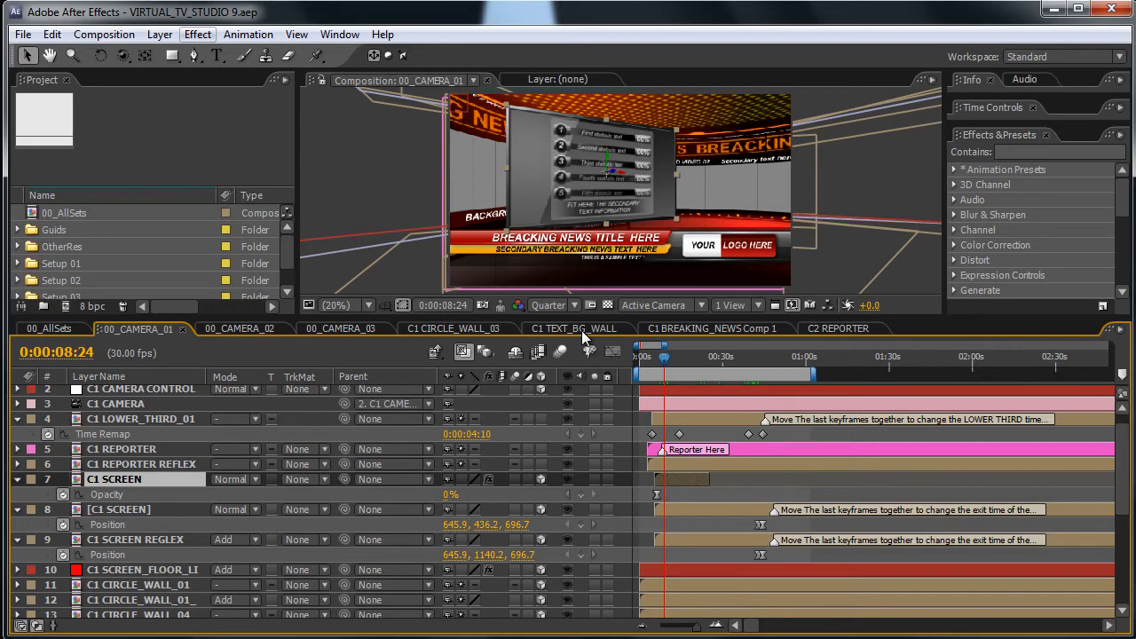
mouse_move(524, 223)
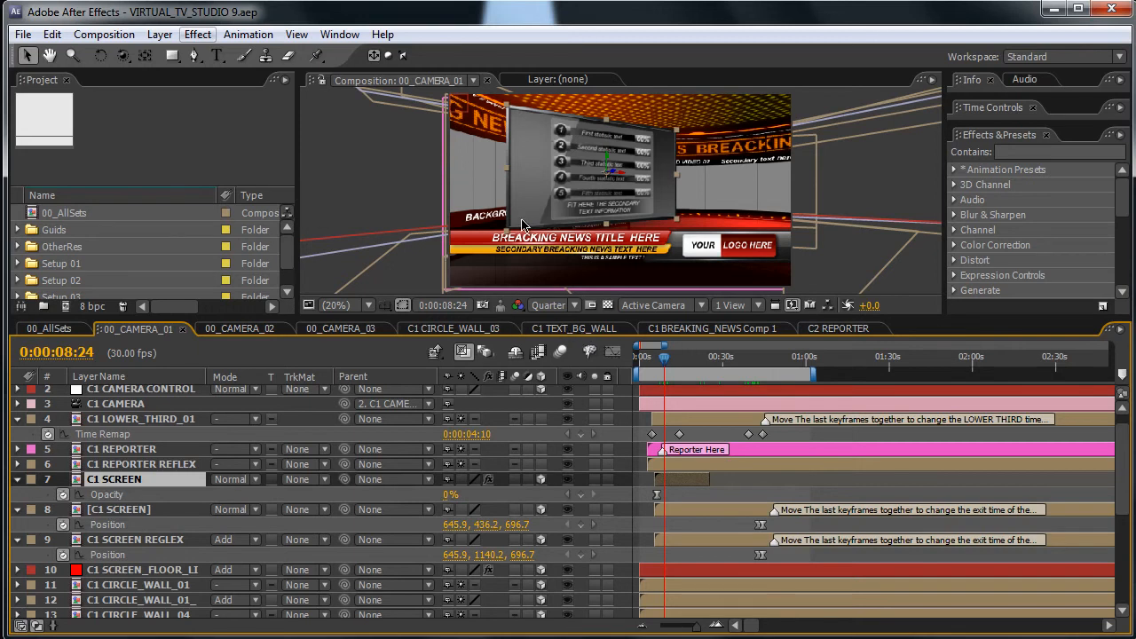
mouse_move(522, 227)
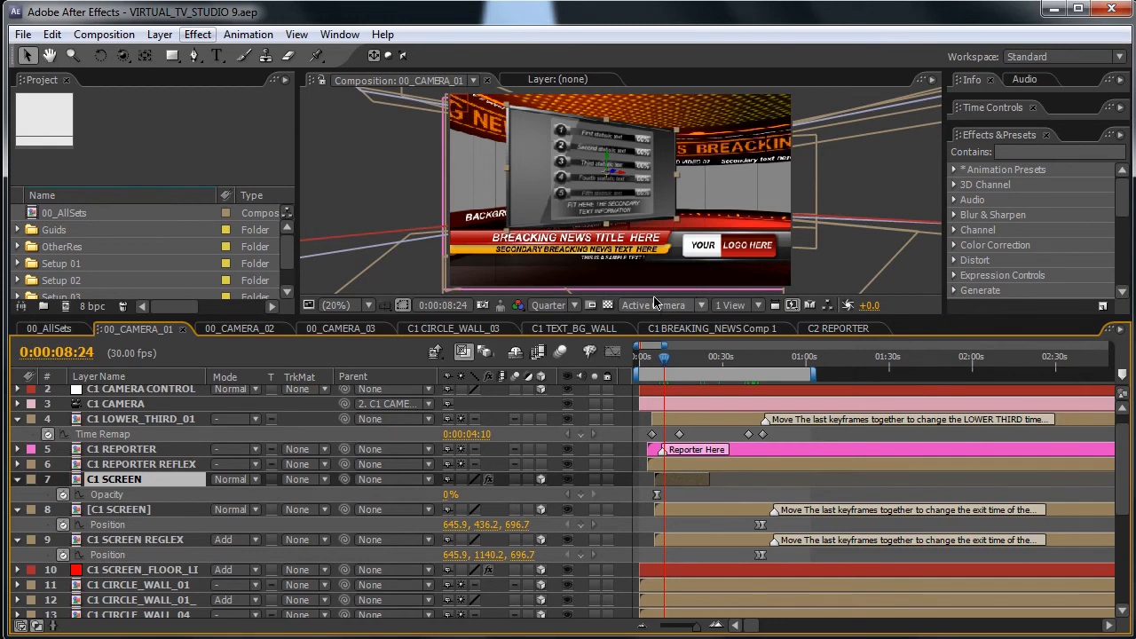
mouse_move(771, 160)
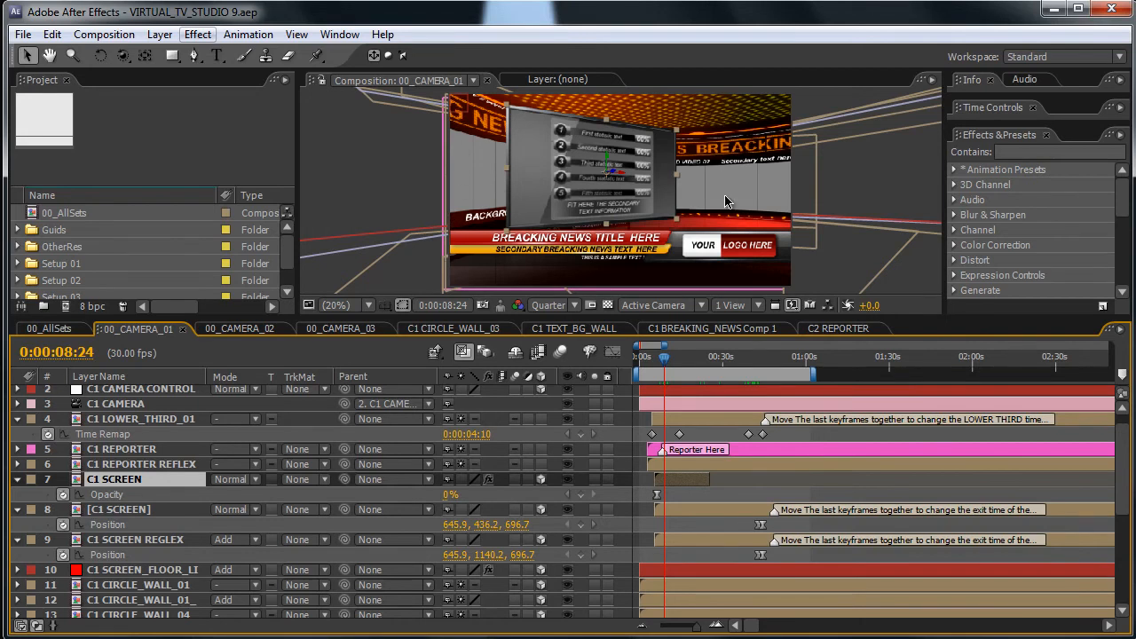
mouse_move(501, 246)
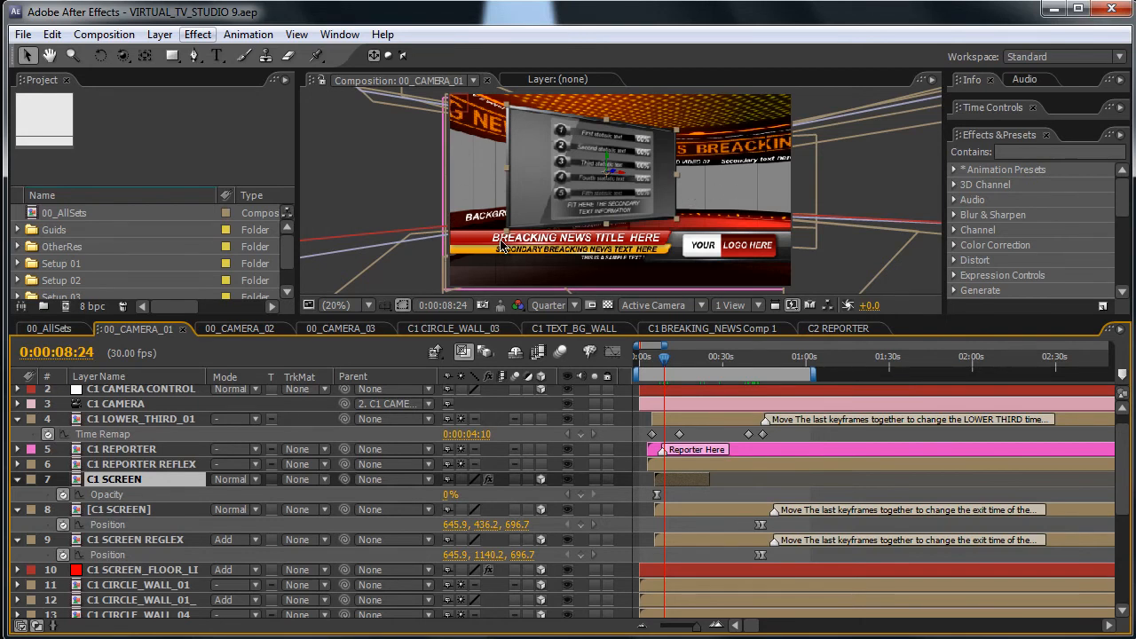
mouse_move(678, 222)
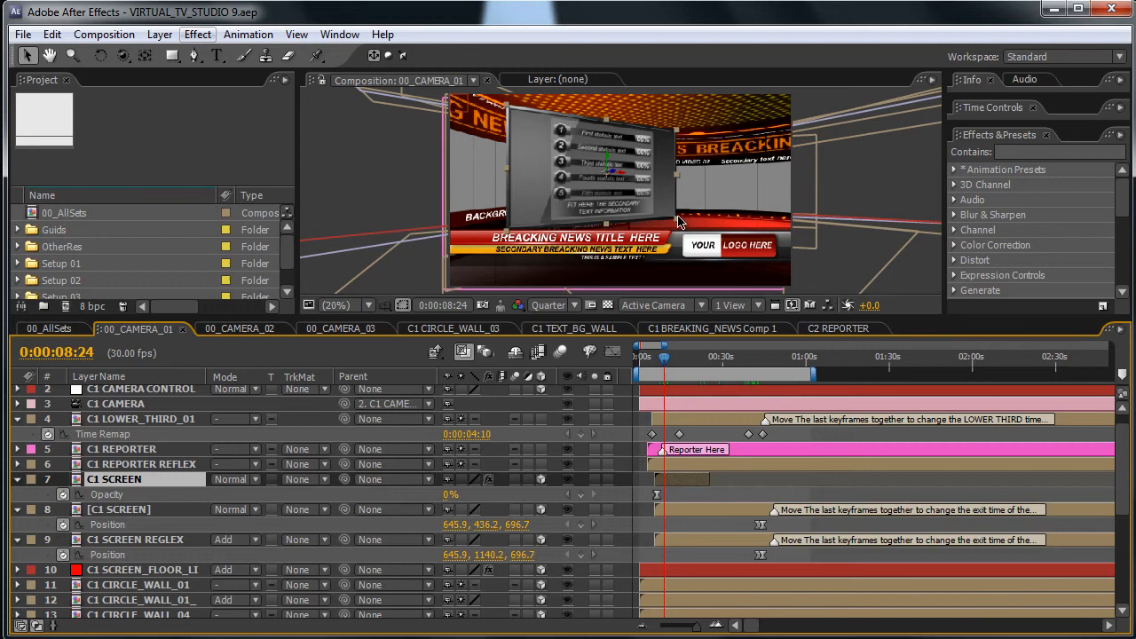
mouse_move(646, 458)
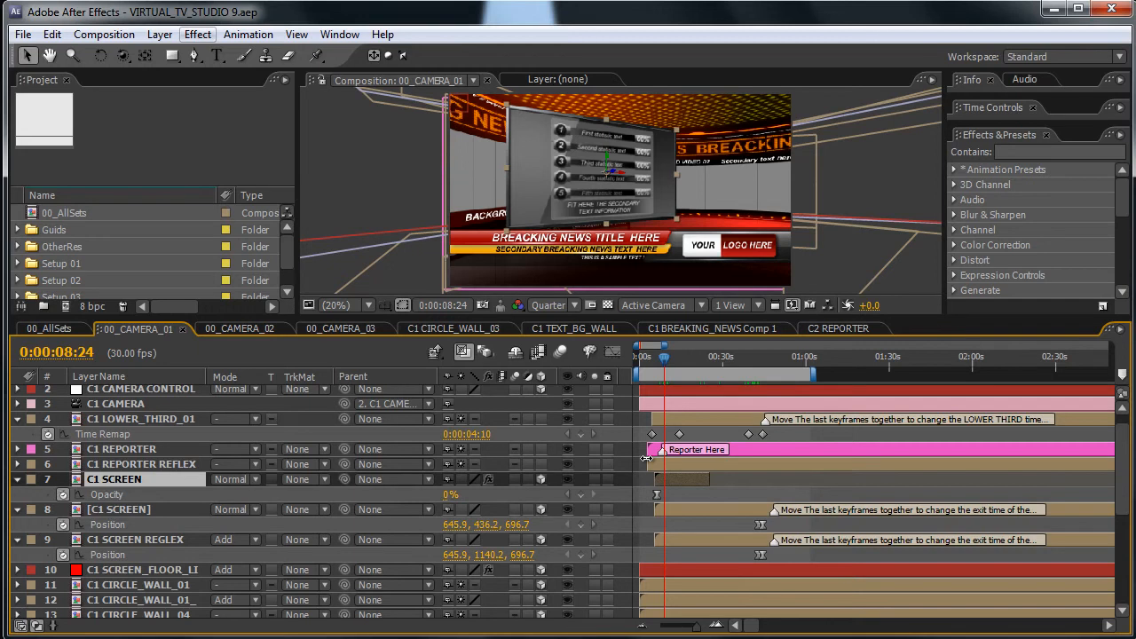
mouse_move(728, 441)
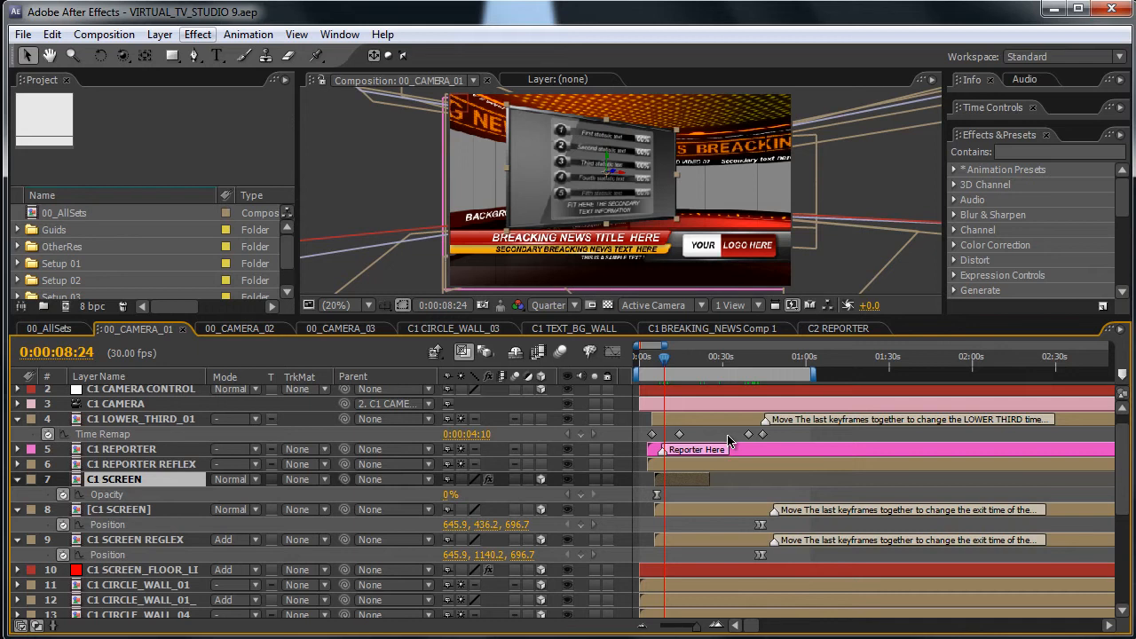
mouse_move(727, 371)
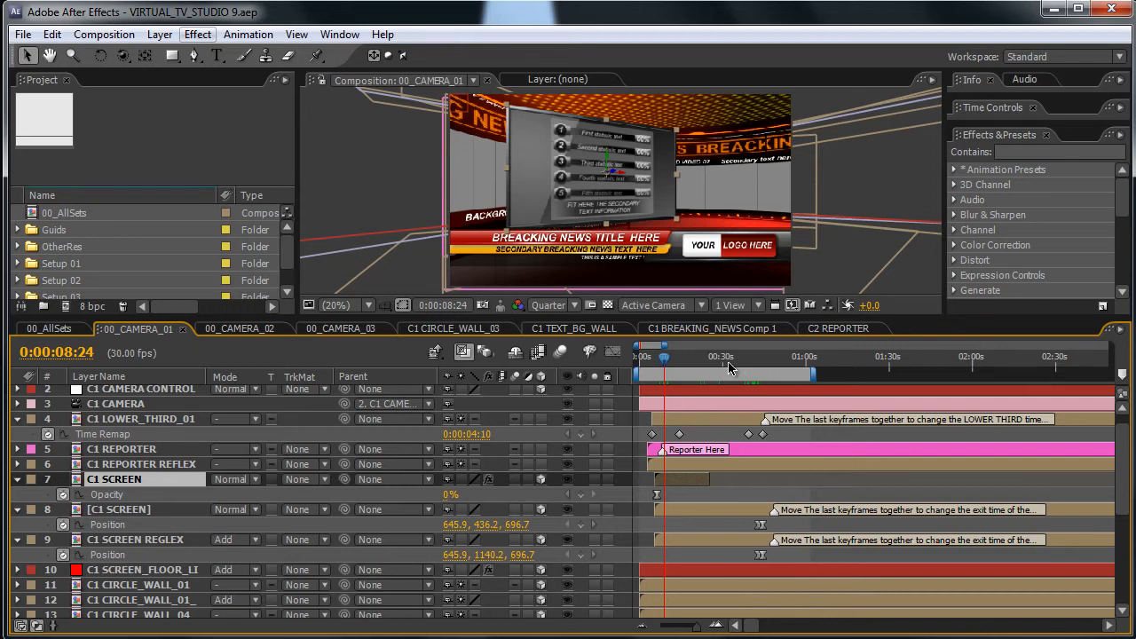
mouse_move(728, 367)
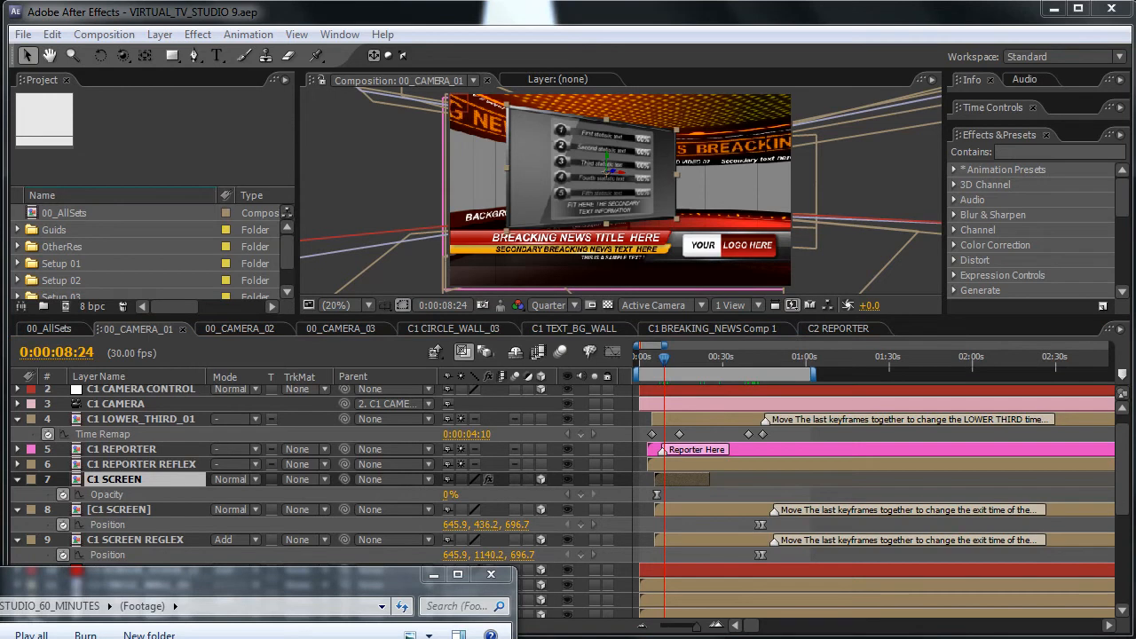
mouse_move(286, 240)
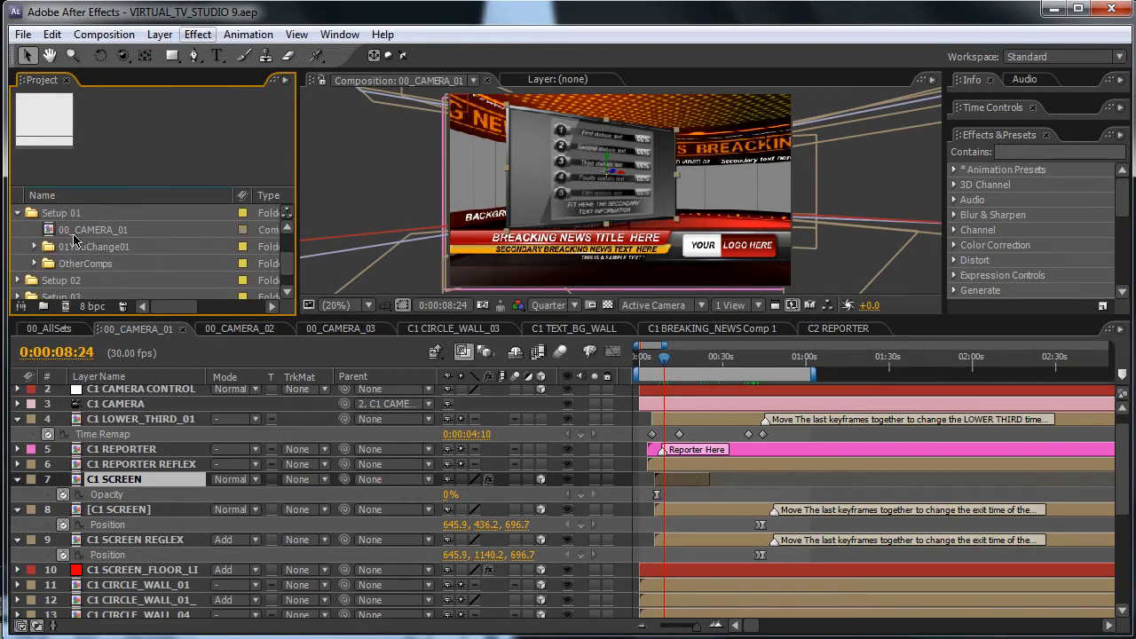
- Expand the 01YouChange01 folder and open the C1 REPORTER composition
left_click(32, 229)
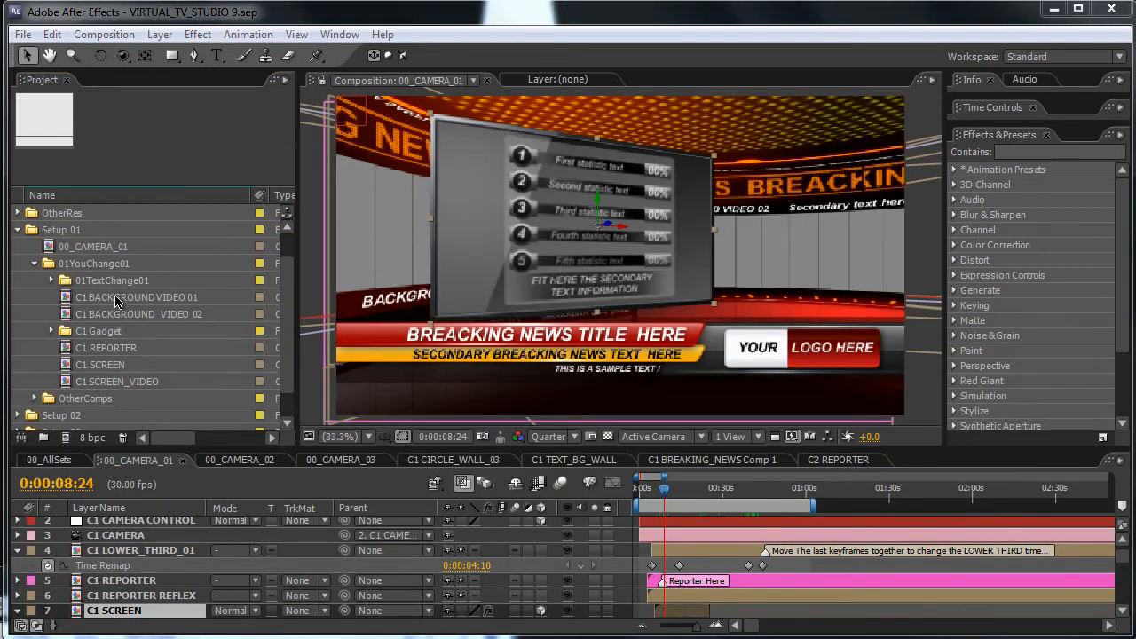
left_click(106, 346)
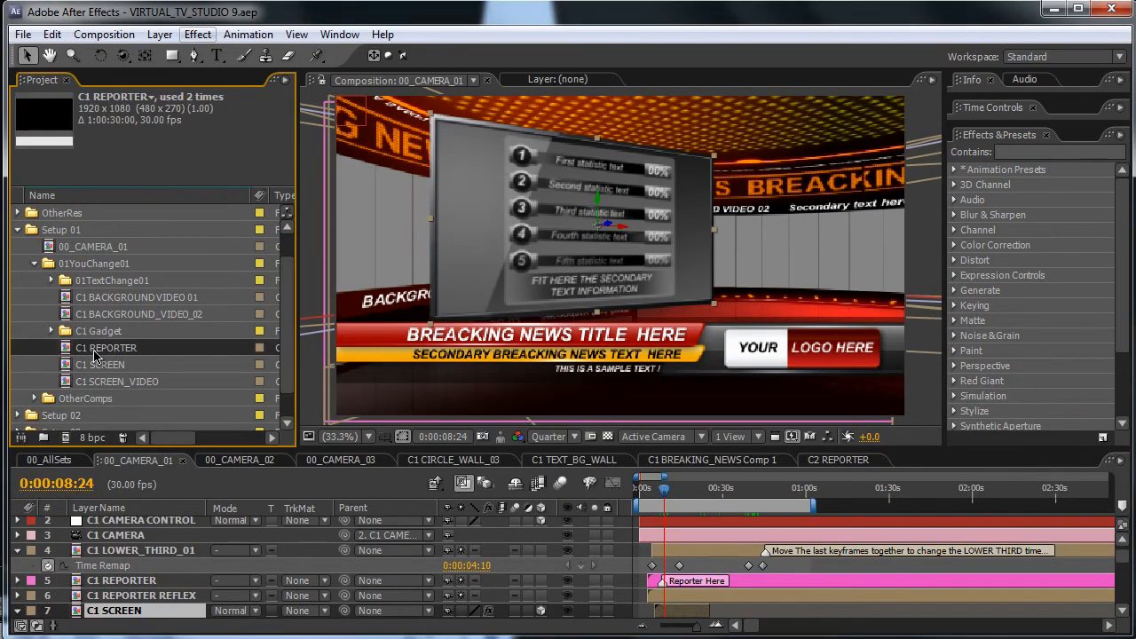
double_click(106, 346)
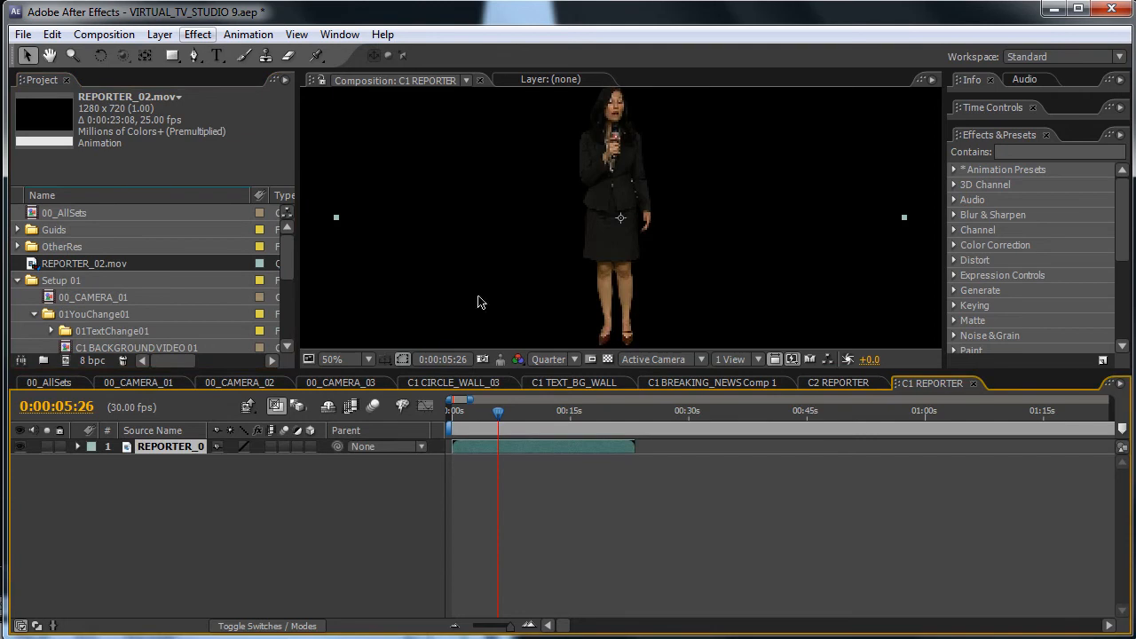
left_click(334, 359)
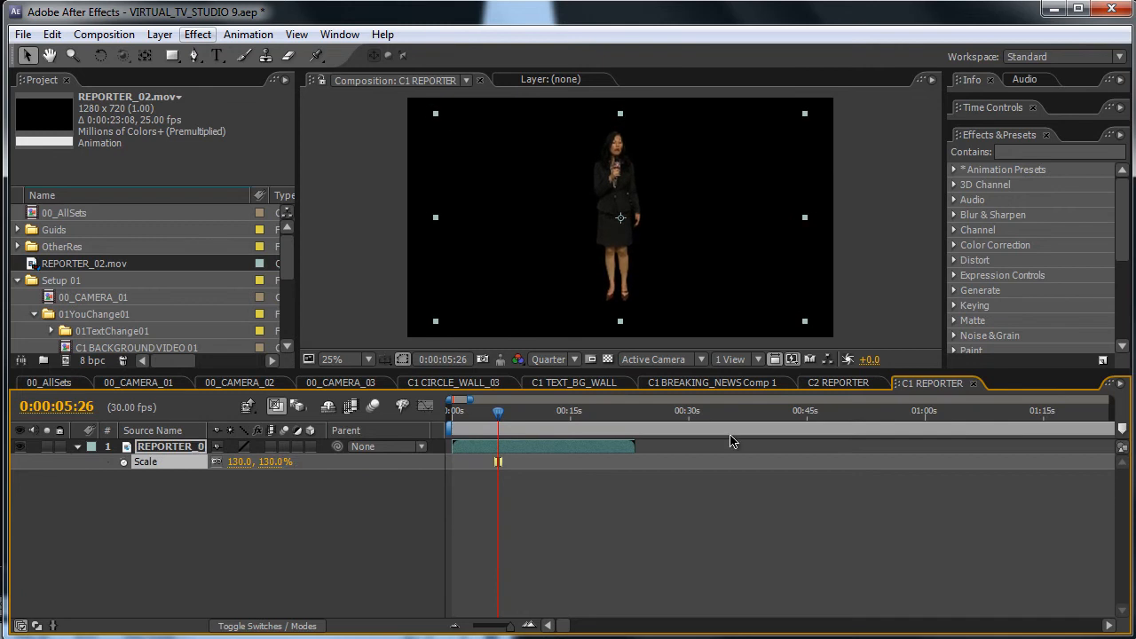
mouse_move(522, 454)
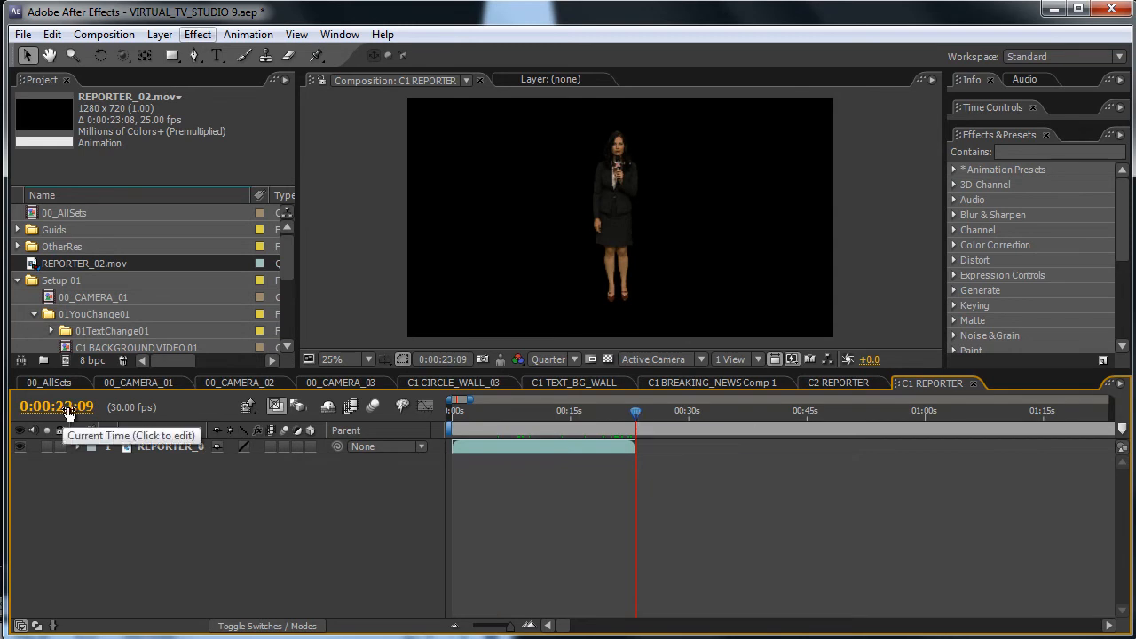
mouse_move(559, 463)
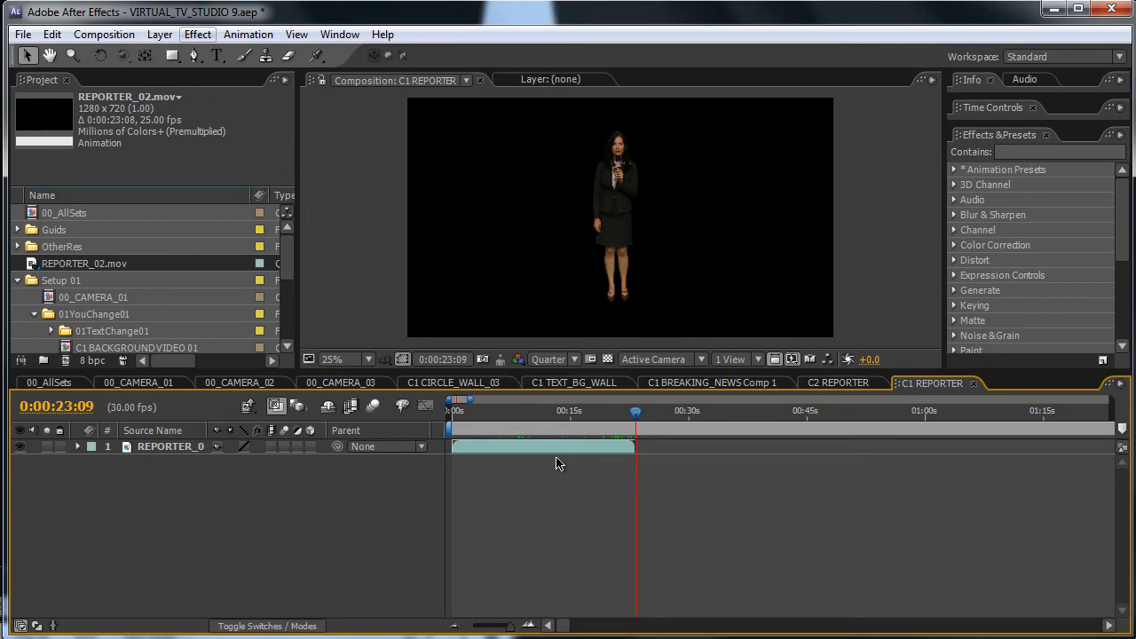
mouse_move(553, 461)
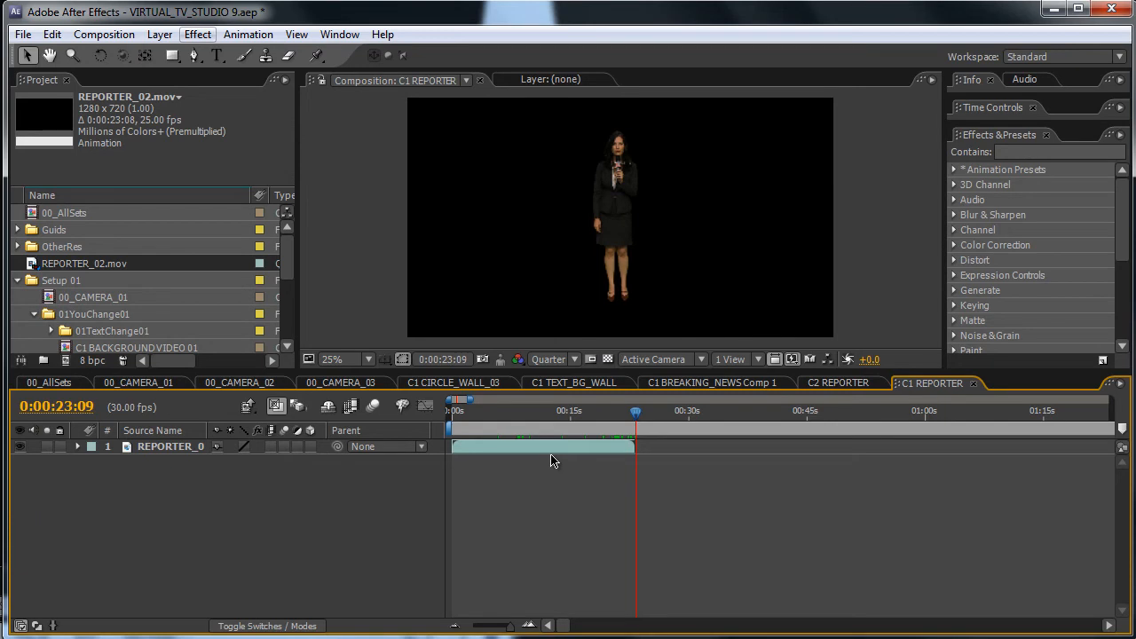
- Duplicate REPORTER_02, place the copy at the first clip's out point and check it on the timeline
left_click(171, 446)
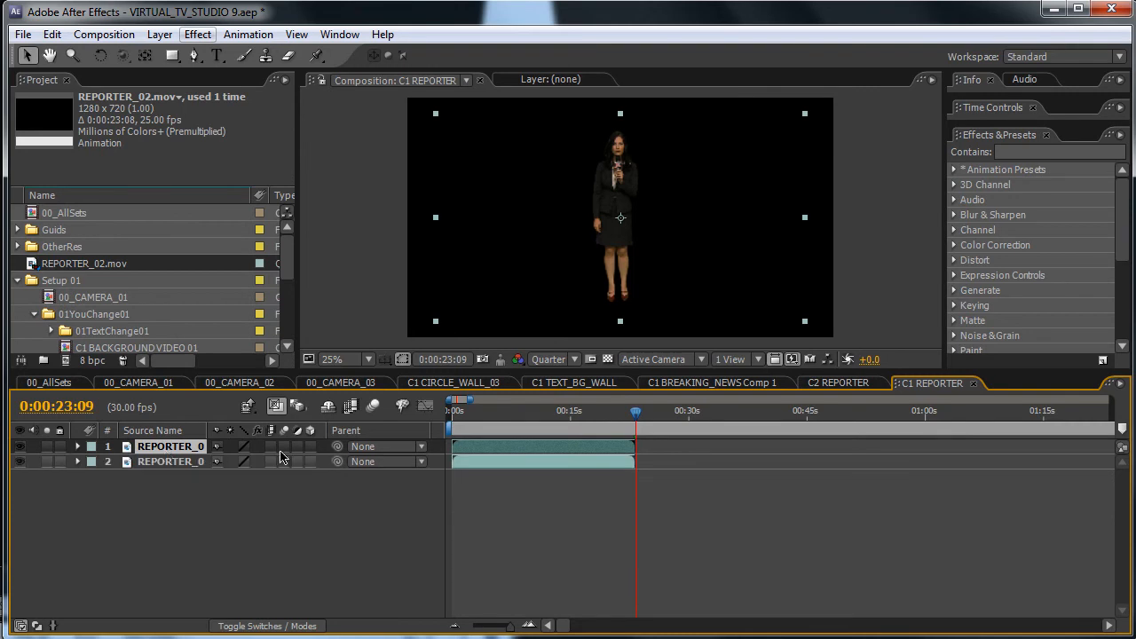
mouse_move(461, 465)
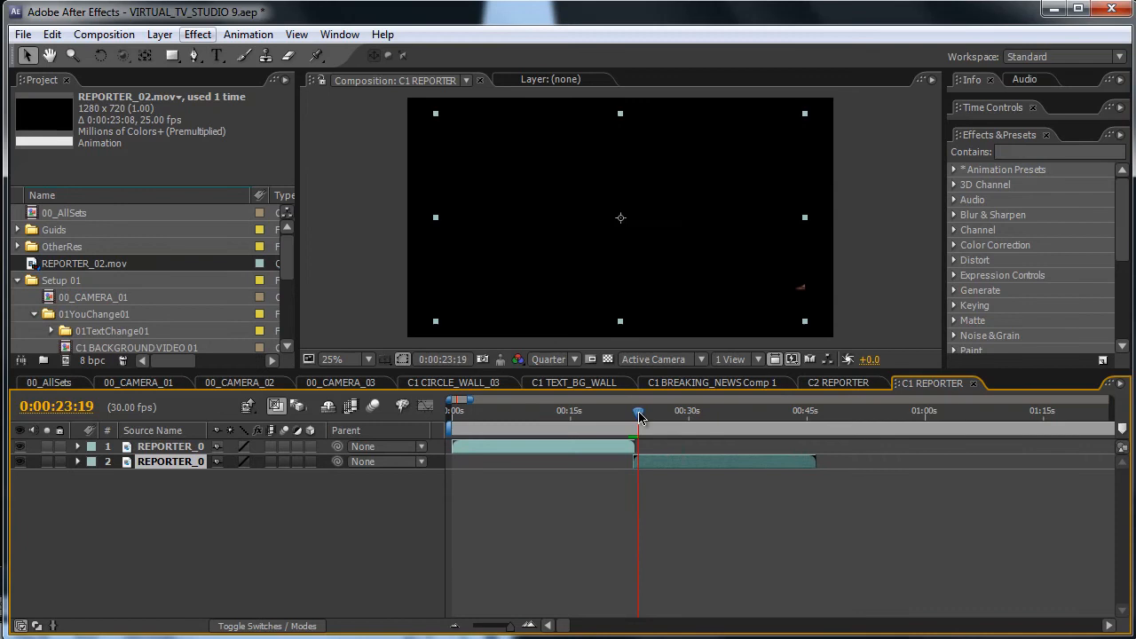
left_click_drag(639, 412, 657, 412)
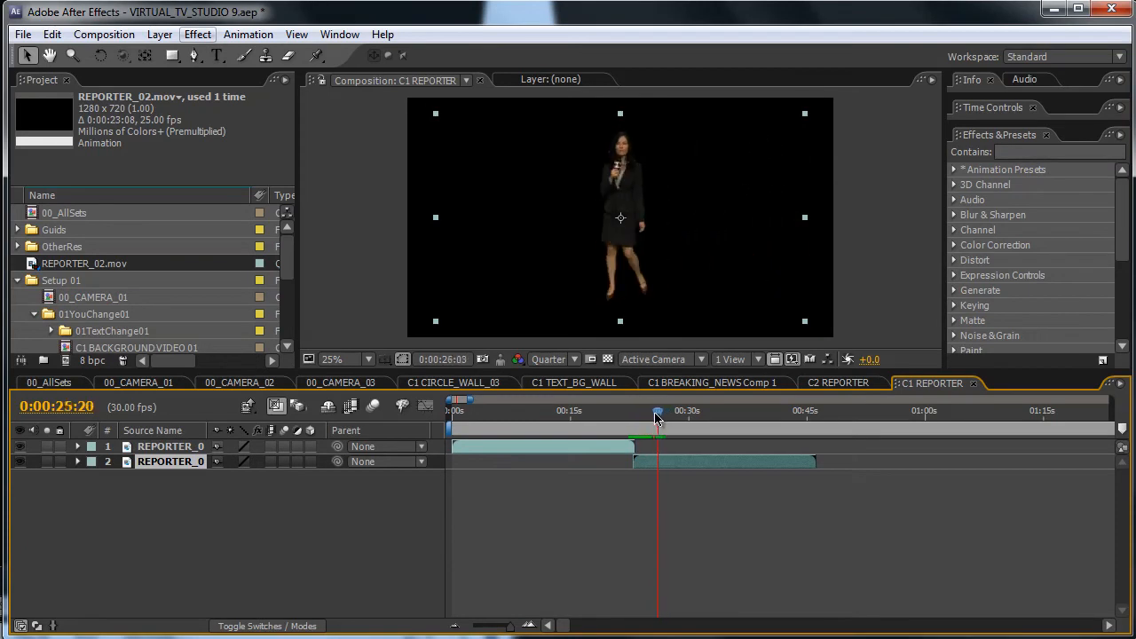
left_click_drag(657, 412, 777, 412)
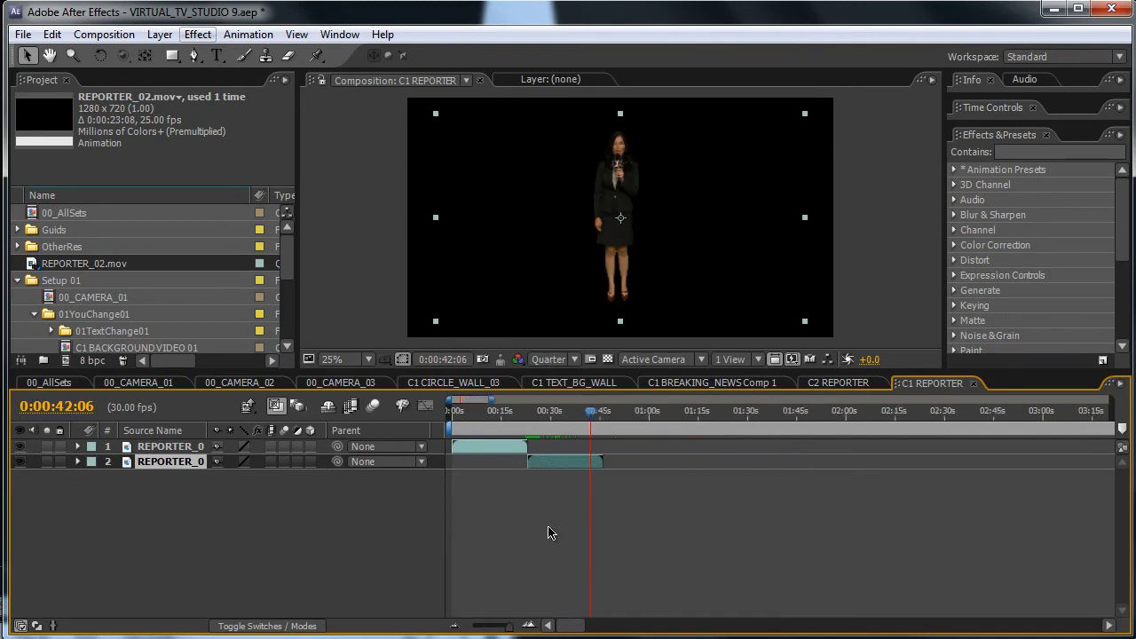
mouse_move(470, 417)
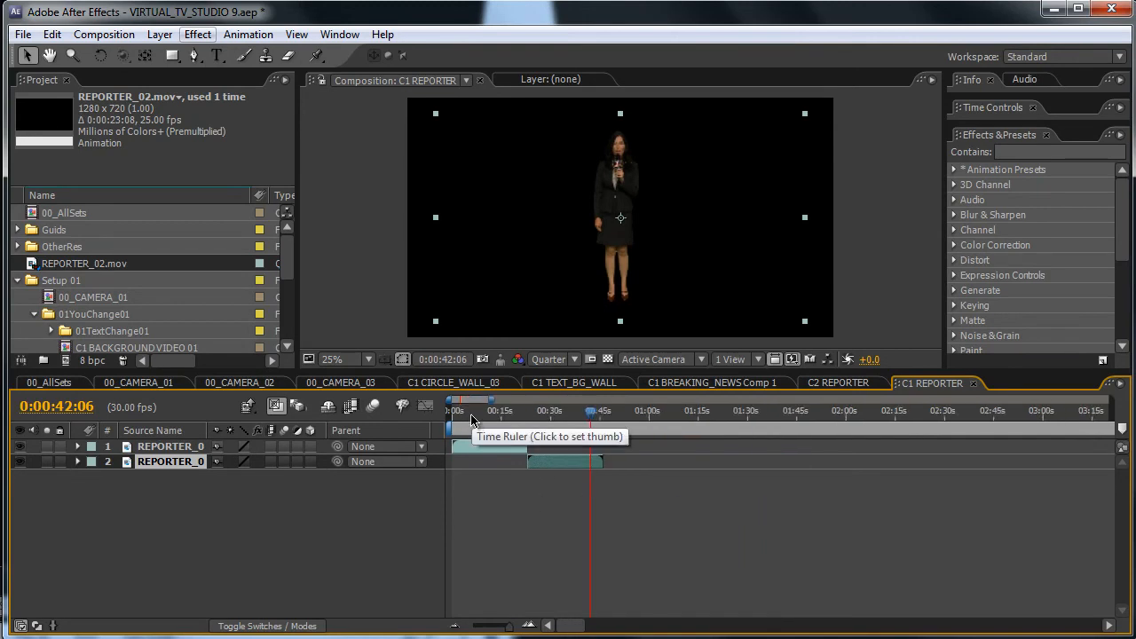
left_click(884, 410)
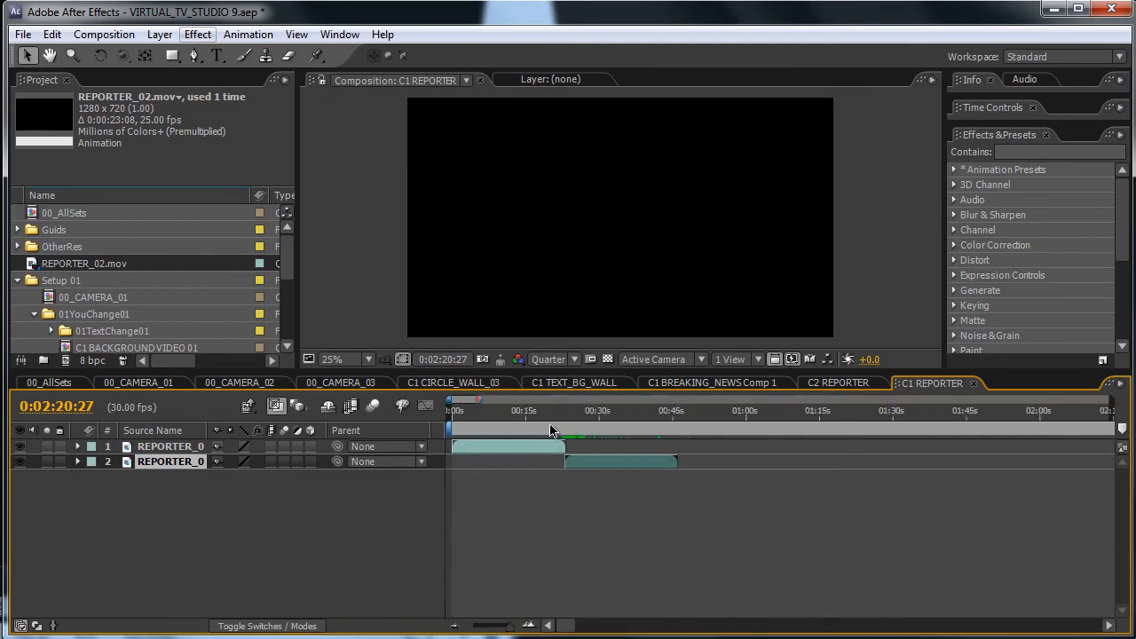
left_click(642, 410)
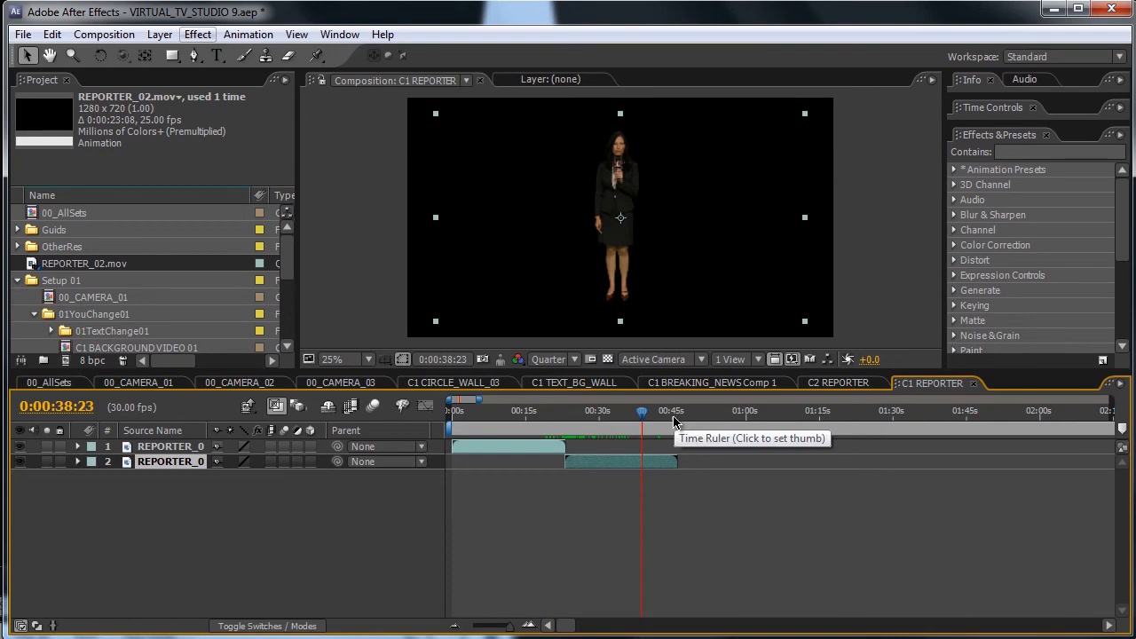
mouse_move(680, 421)
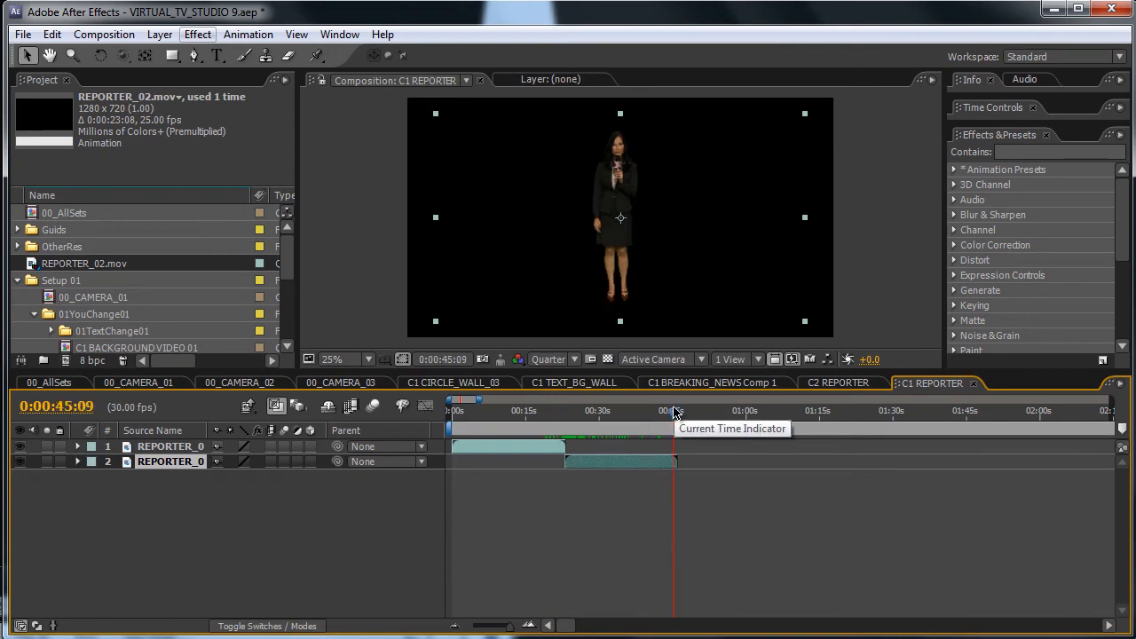
mouse_move(139, 387)
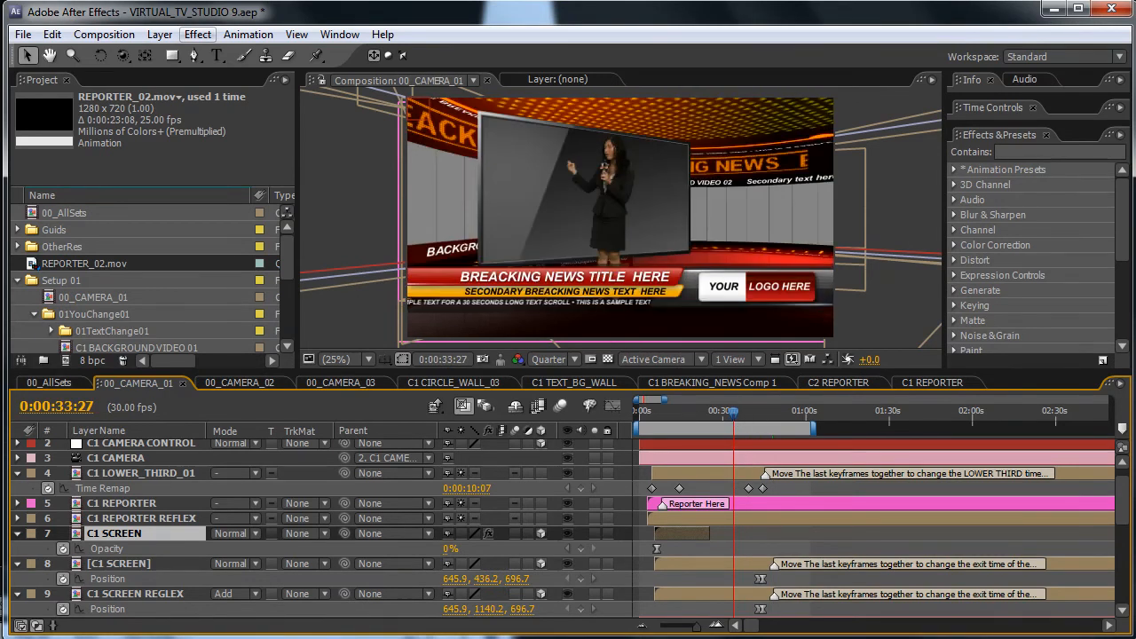
- Select C1 LOWER_THIRD_01 and scrub through the studio shot to find where the lower third animates out
left_click(142, 472)
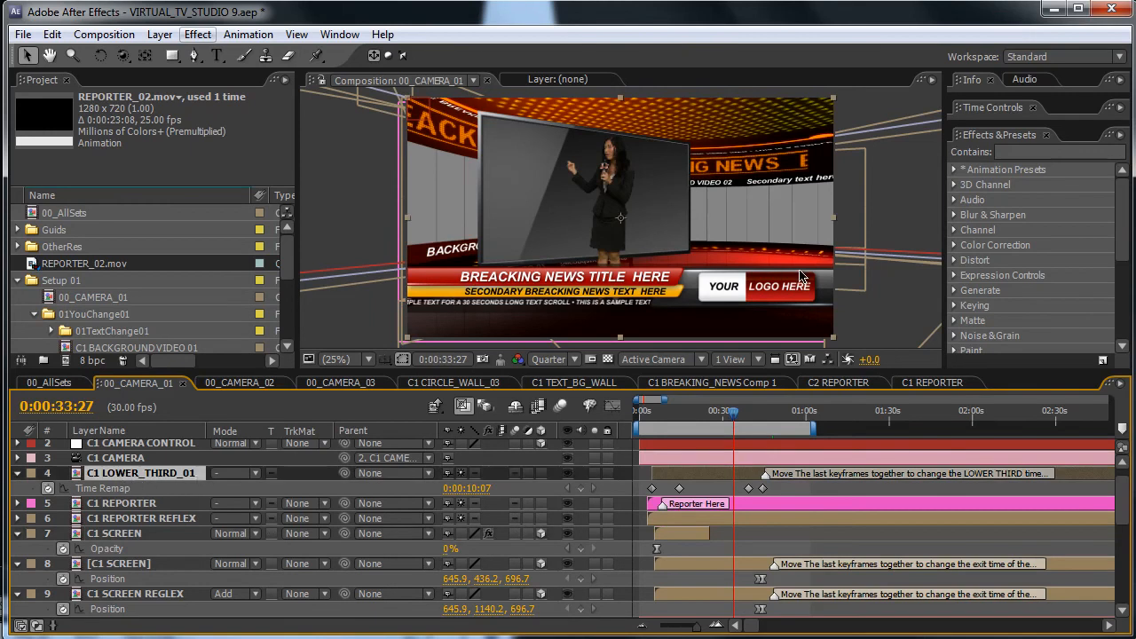
mouse_move(465, 272)
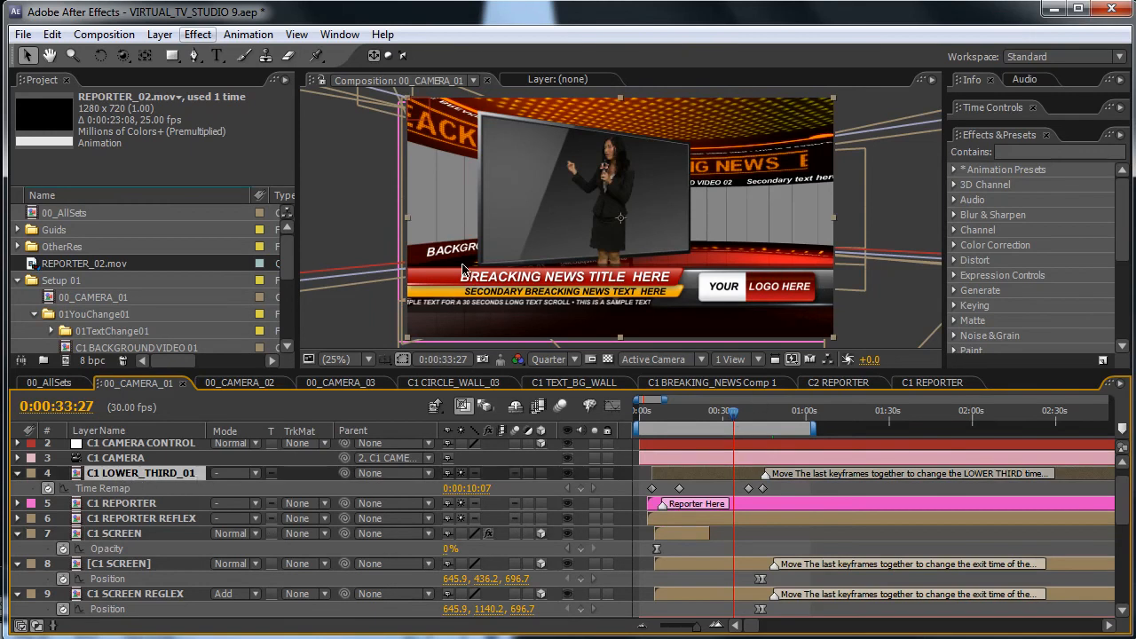
mouse_move(486, 293)
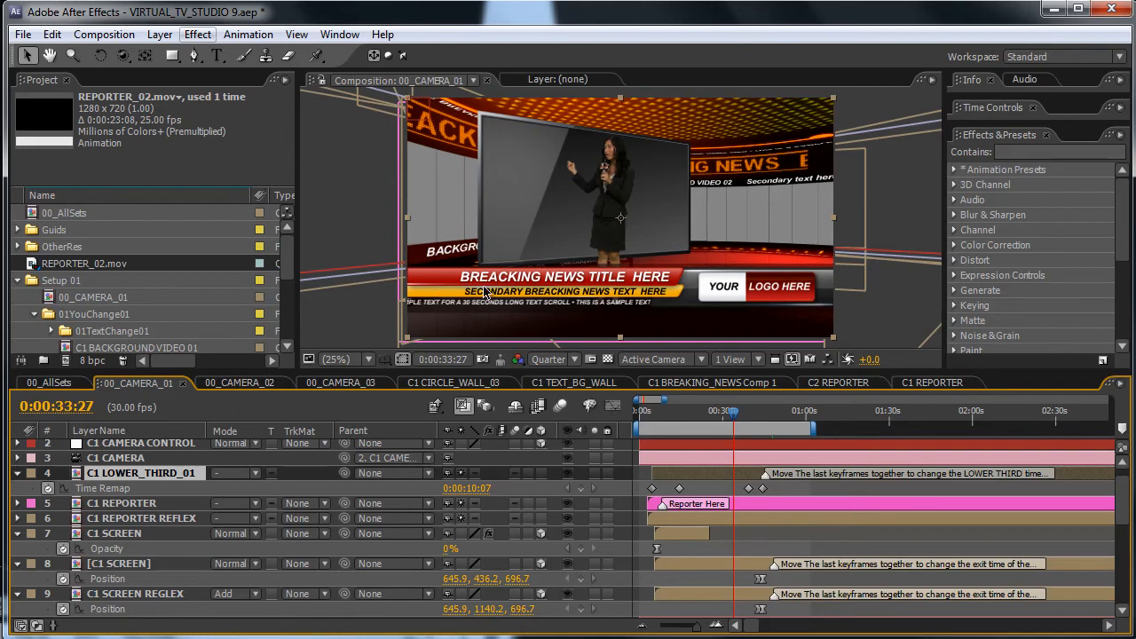
left_click(737, 412)
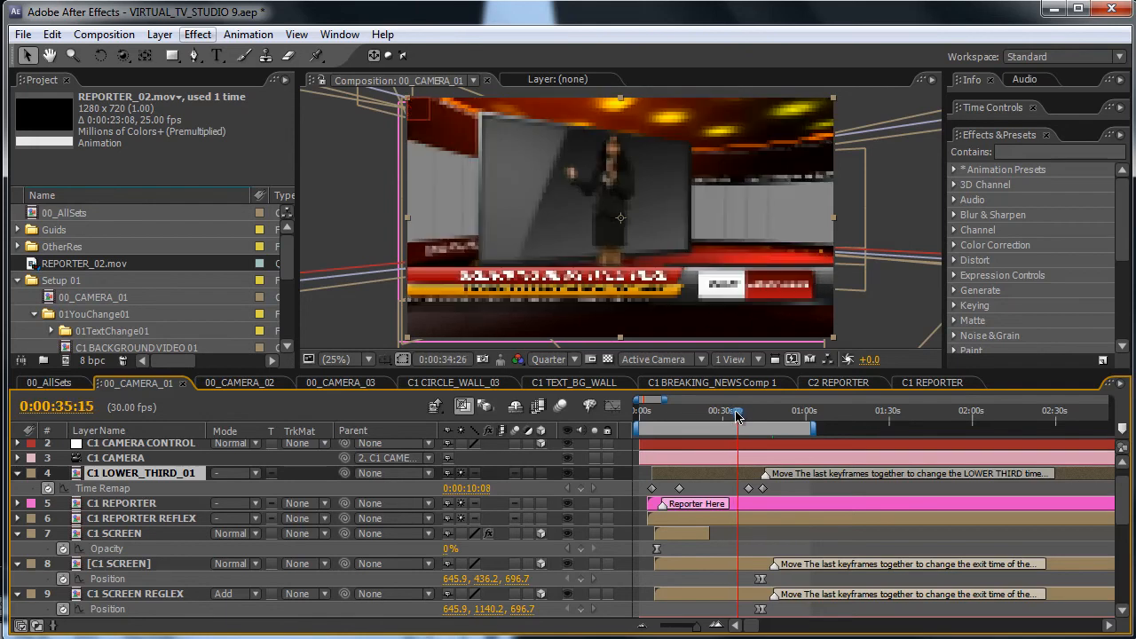
left_click_drag(736, 410, 744, 410)
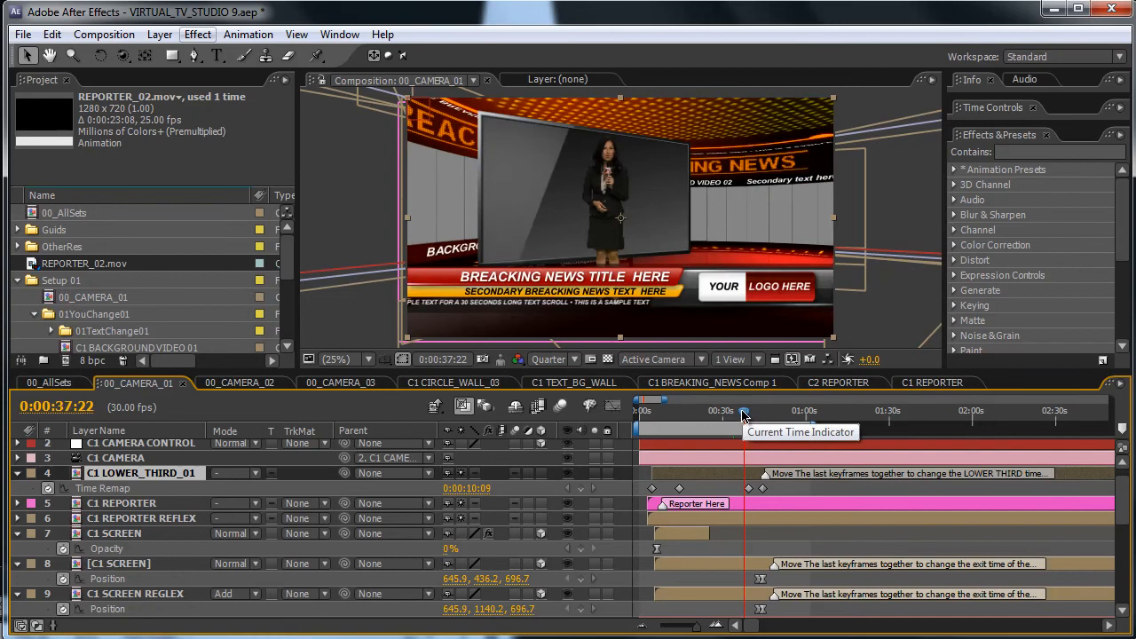
left_click_drag(744, 410, 755, 410)
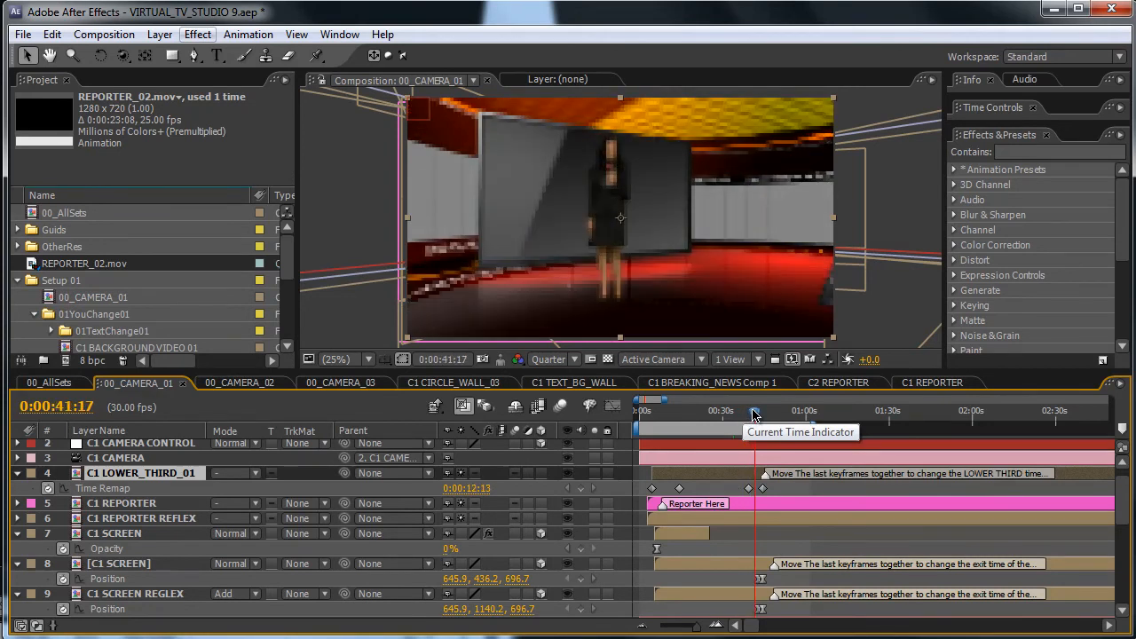
left_click_drag(753, 410, 753, 497)
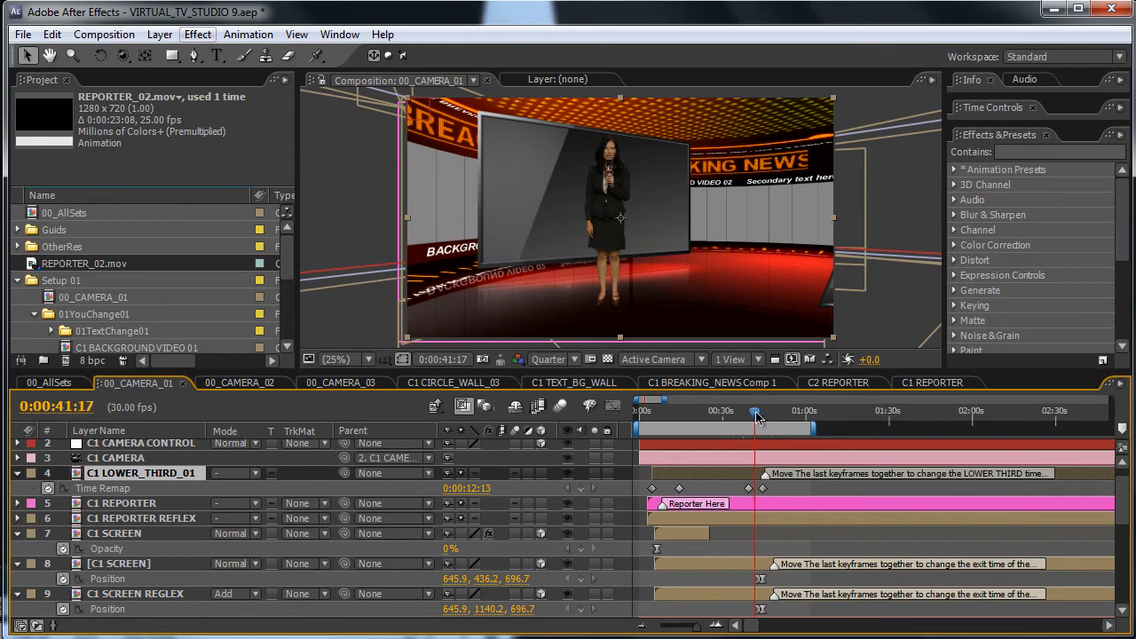
left_click_drag(757, 417, 772, 417)
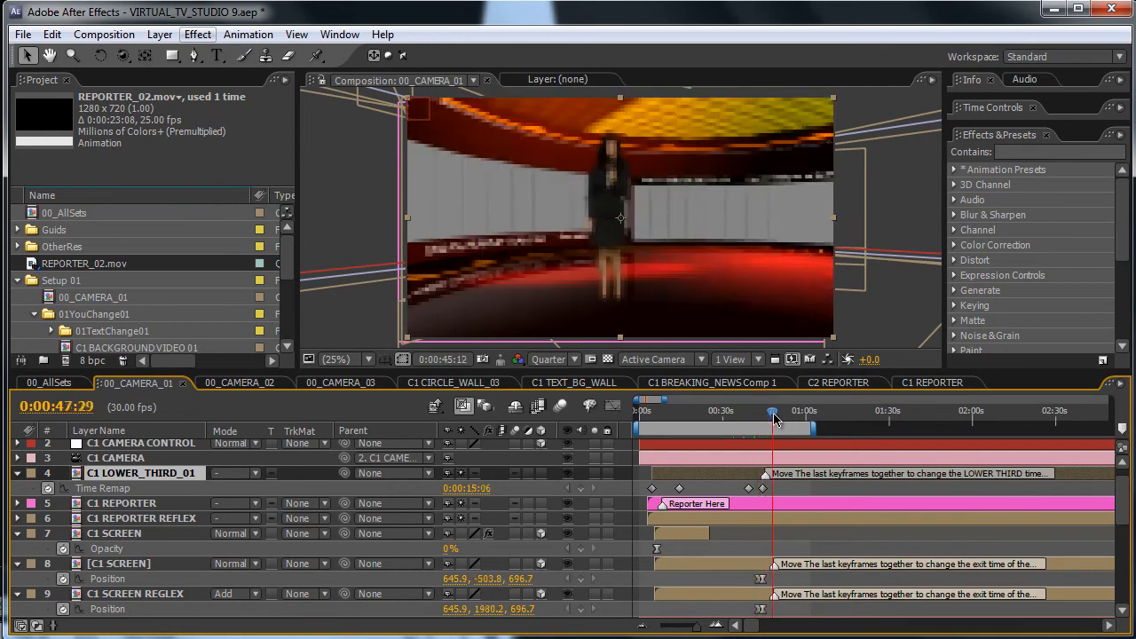
left_click_drag(774, 410, 781, 410)
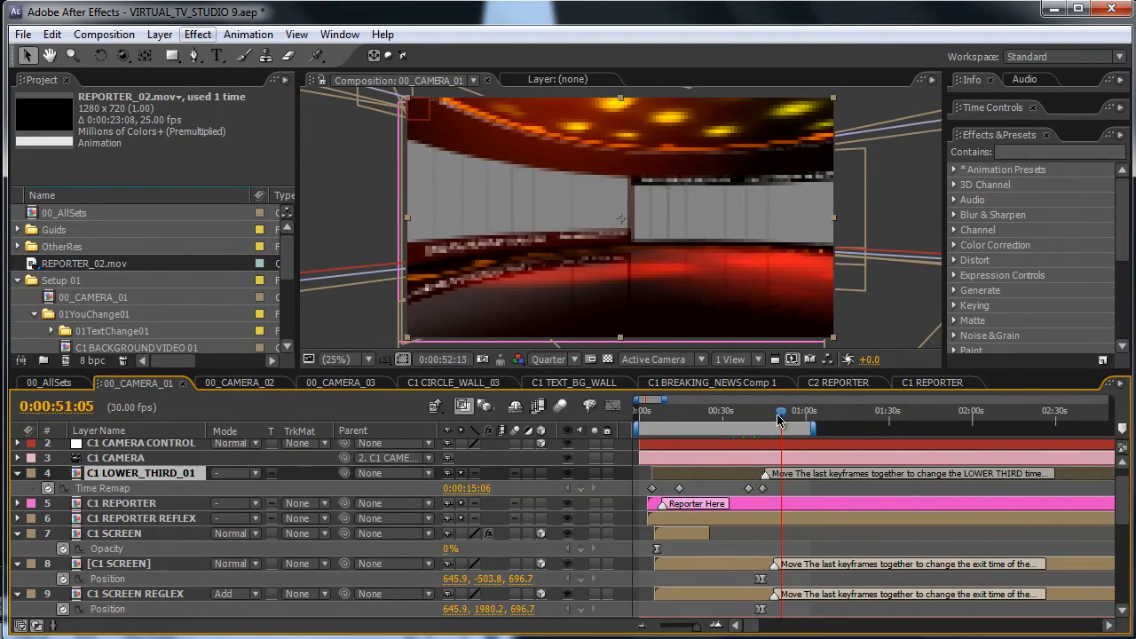
- Marquee-select the lower third's last keyframes and move them later
left_click_drag(780, 410, 772, 411)
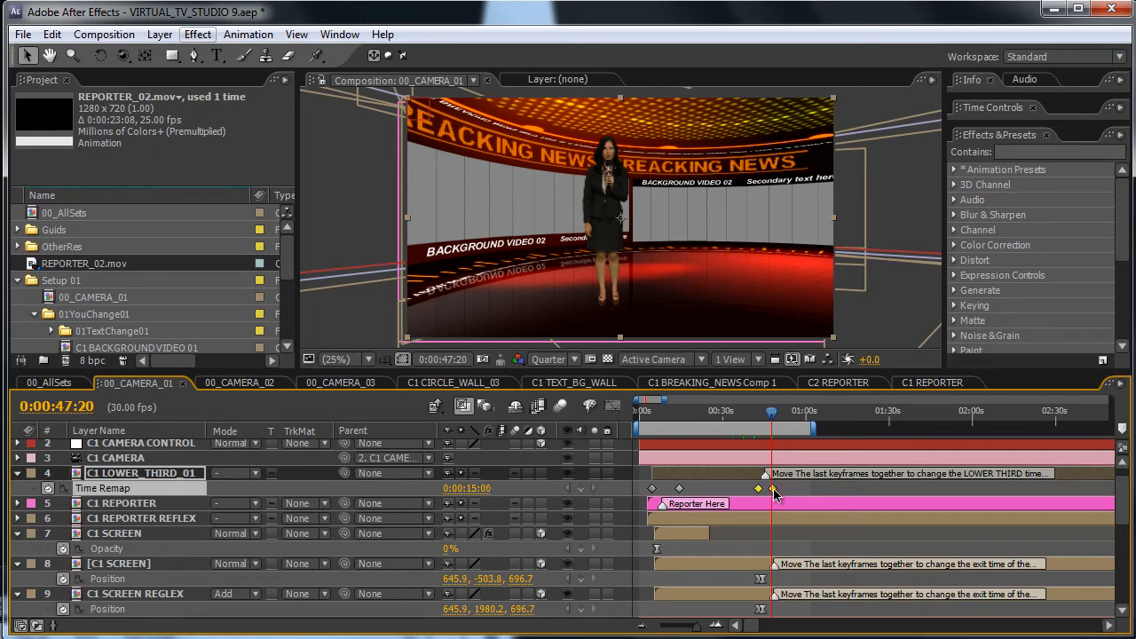
left_click_drag(774, 488, 758, 489)
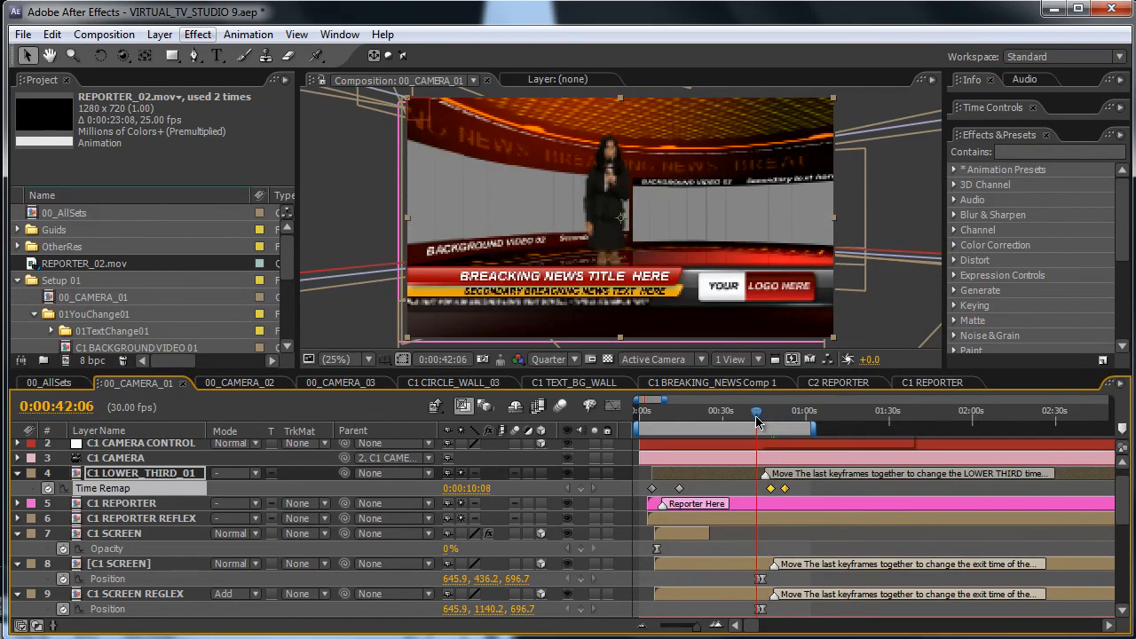
- Scrub ahead to check the lower third's later exit, then switch to the C1 REPORTER composition
left_click_drag(756, 415, 772, 416)
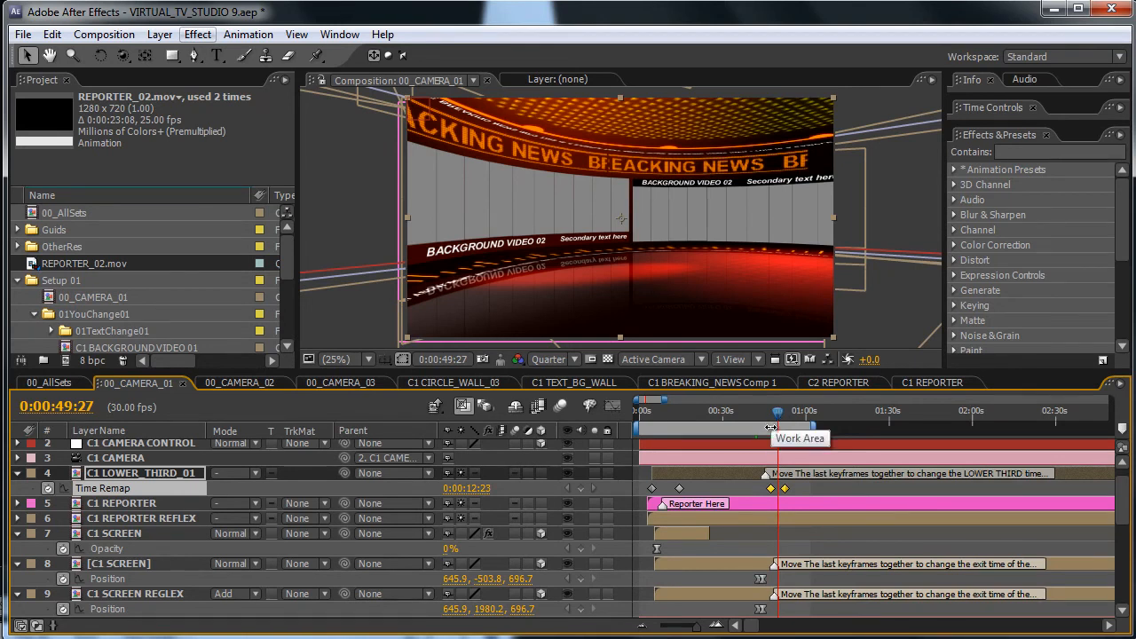
left_click(932, 383)
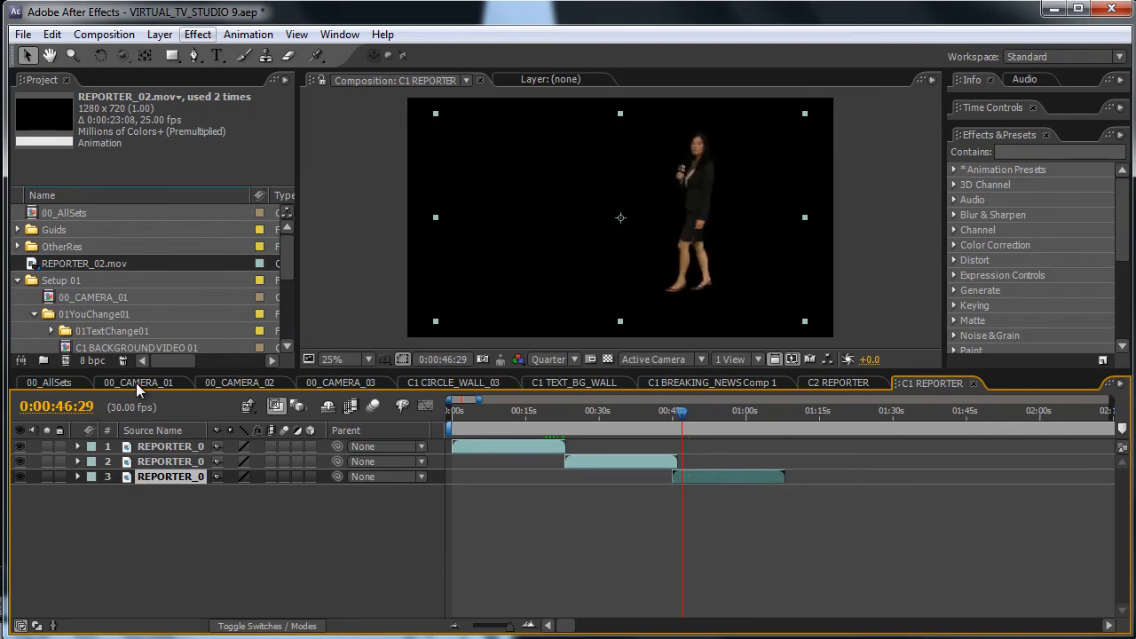
- Return to the 00_CAMERA_01 composition at the 42-second breaking-news moment
left_click(138, 383)
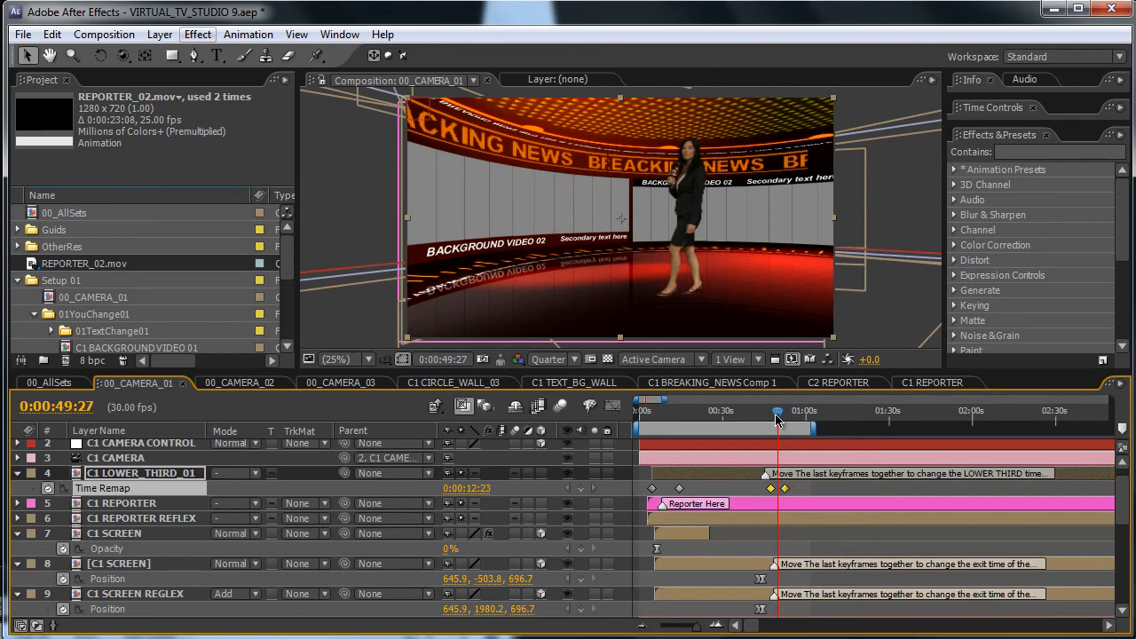
left_click(774, 410)
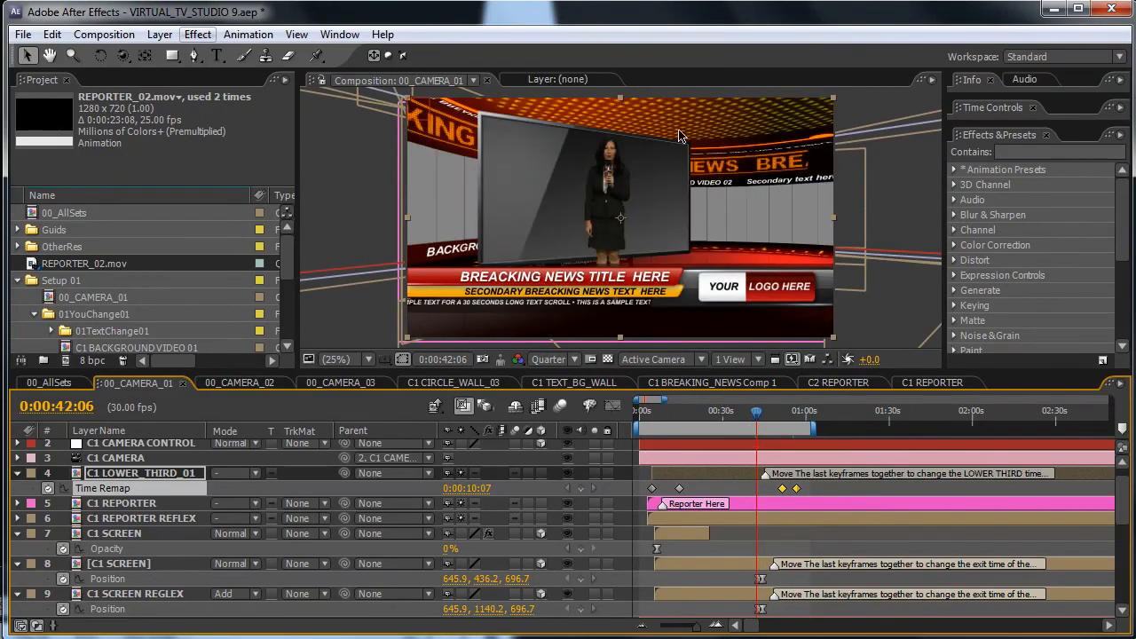
mouse_move(536, 164)
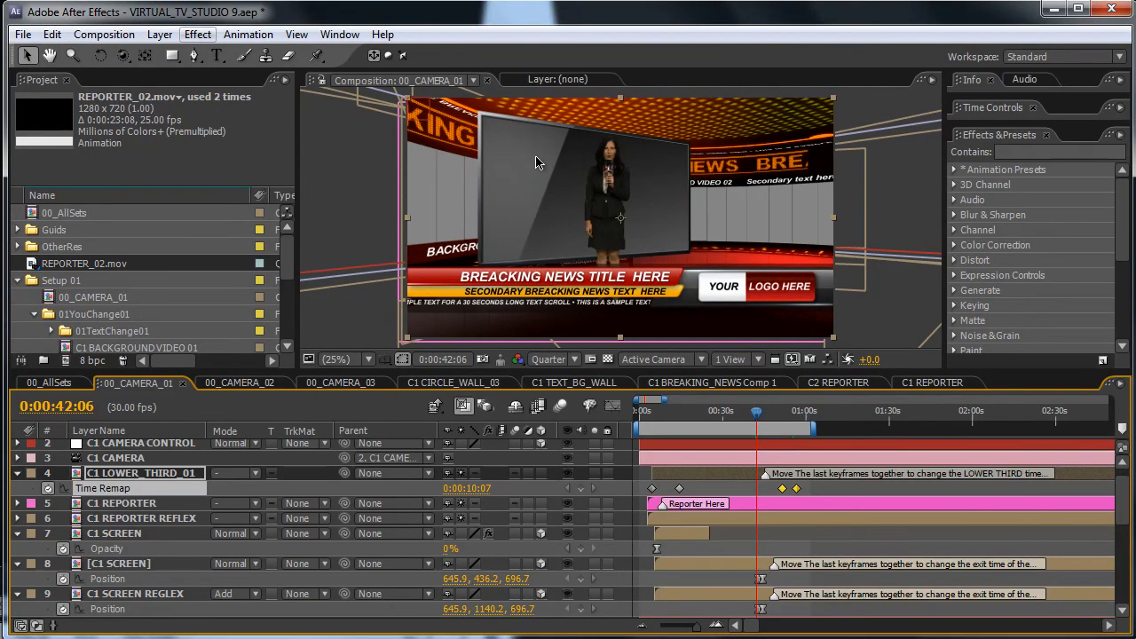
mouse_move(572, 268)
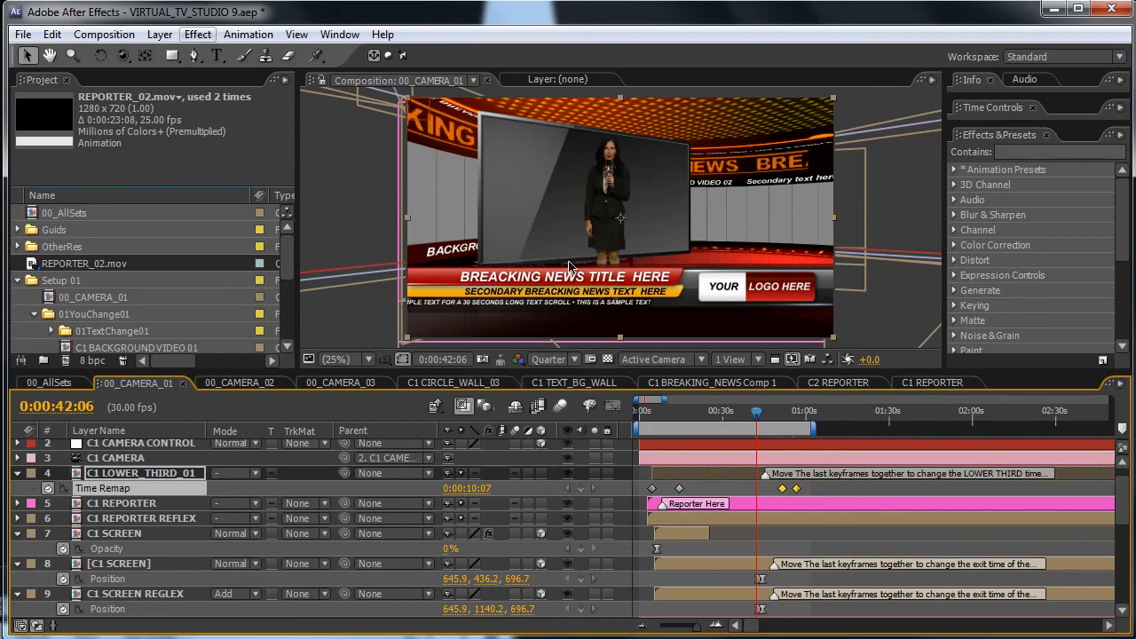
mouse_move(683, 183)
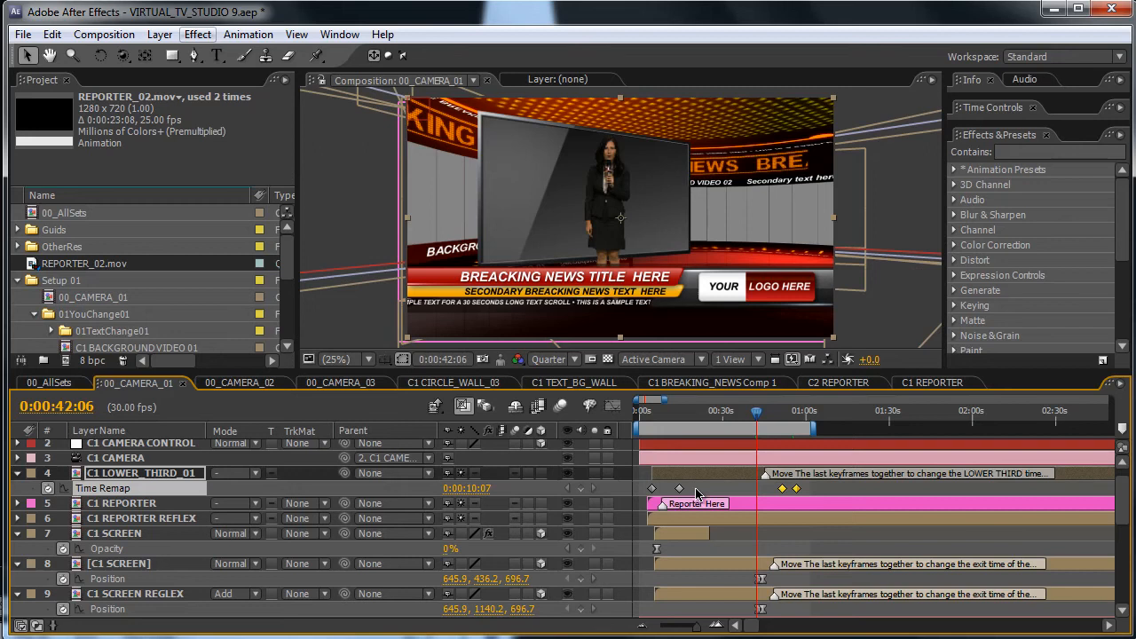
- Scroll to the C1 SCREEN layers and select the screen's last Position keyframe for retiming
scroll("down", 3)
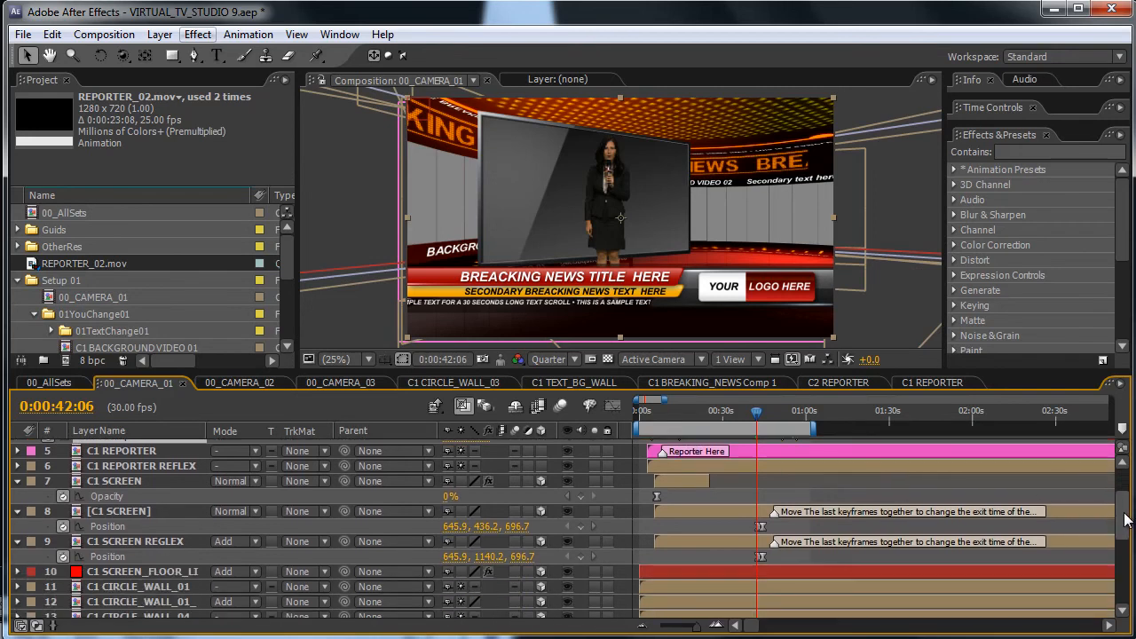
scroll("down", 3)
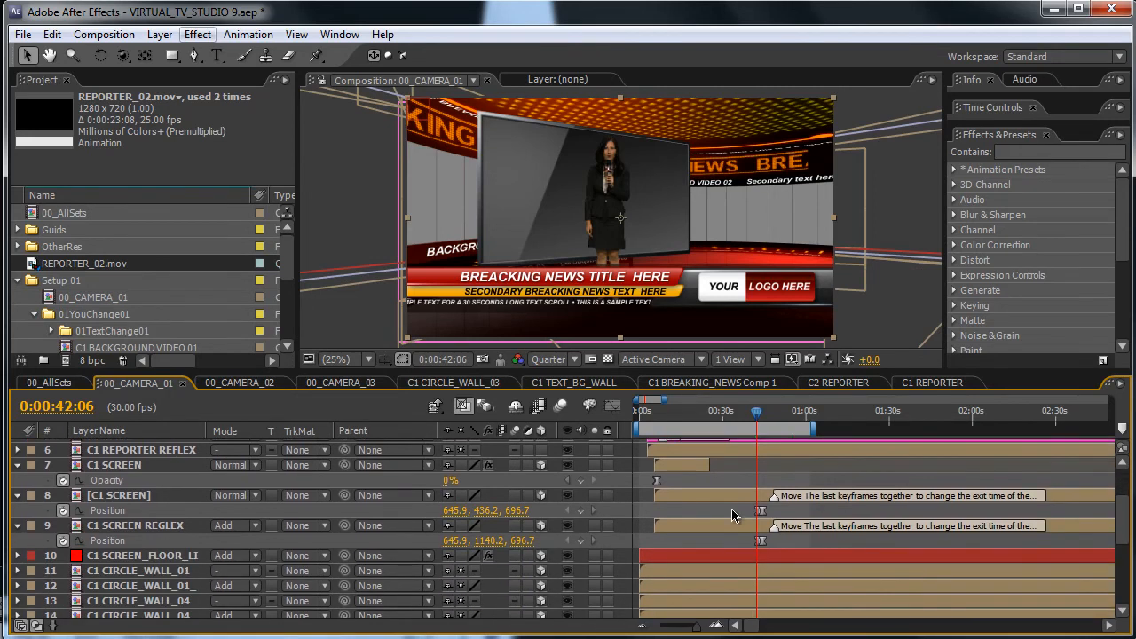
mouse_move(767, 515)
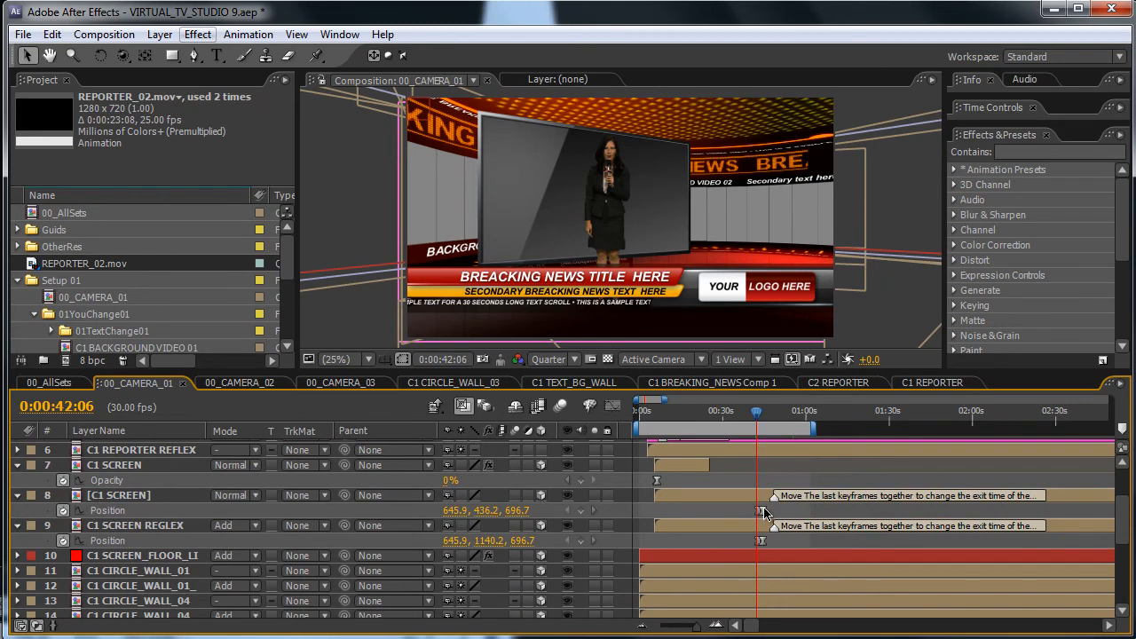
mouse_move(770, 515)
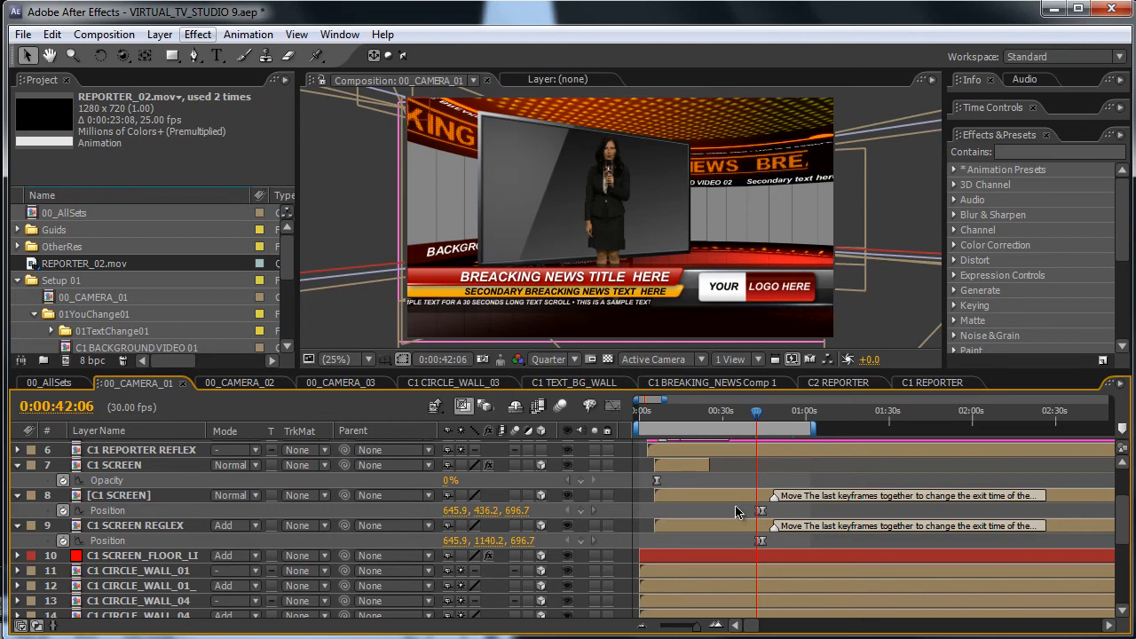
left_click(119, 495)
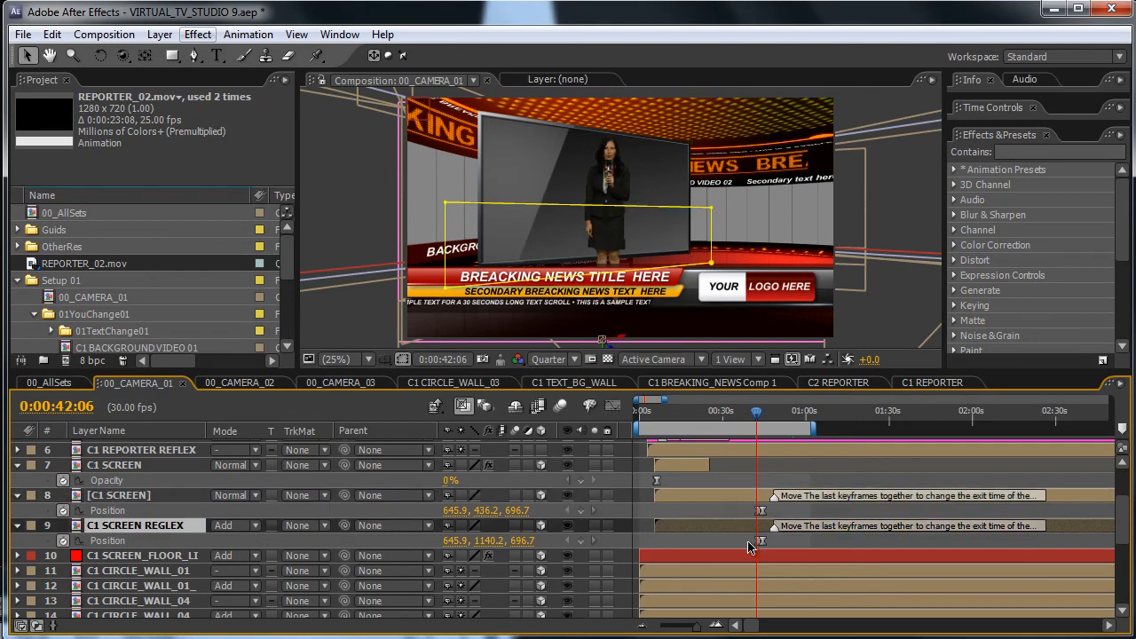
mouse_move(675, 266)
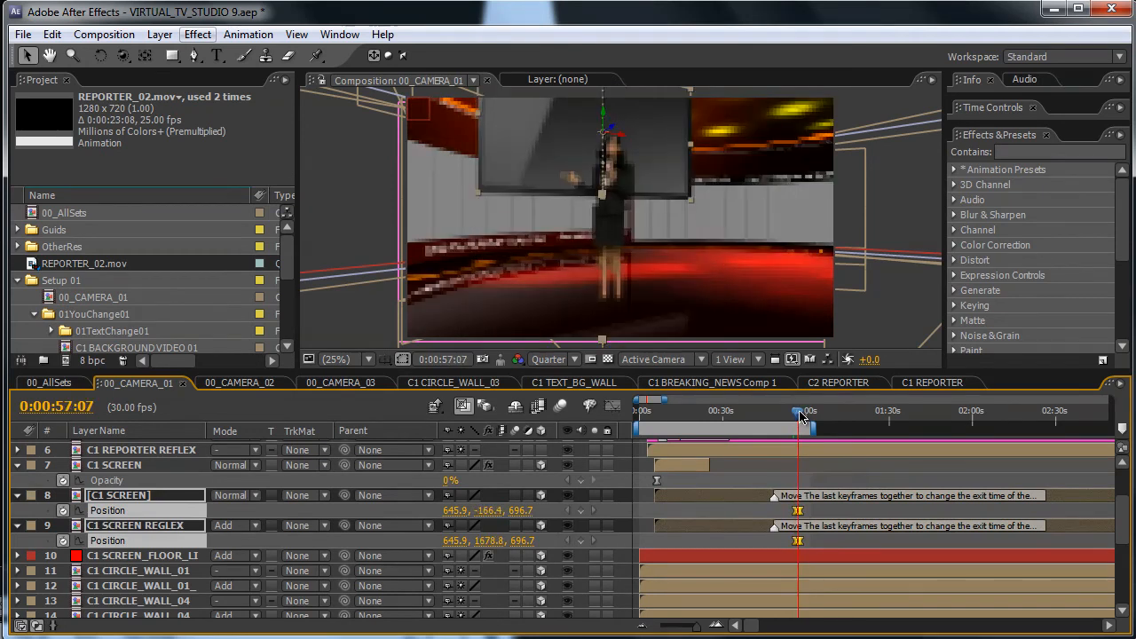
left_click_drag(802, 412, 788, 412)
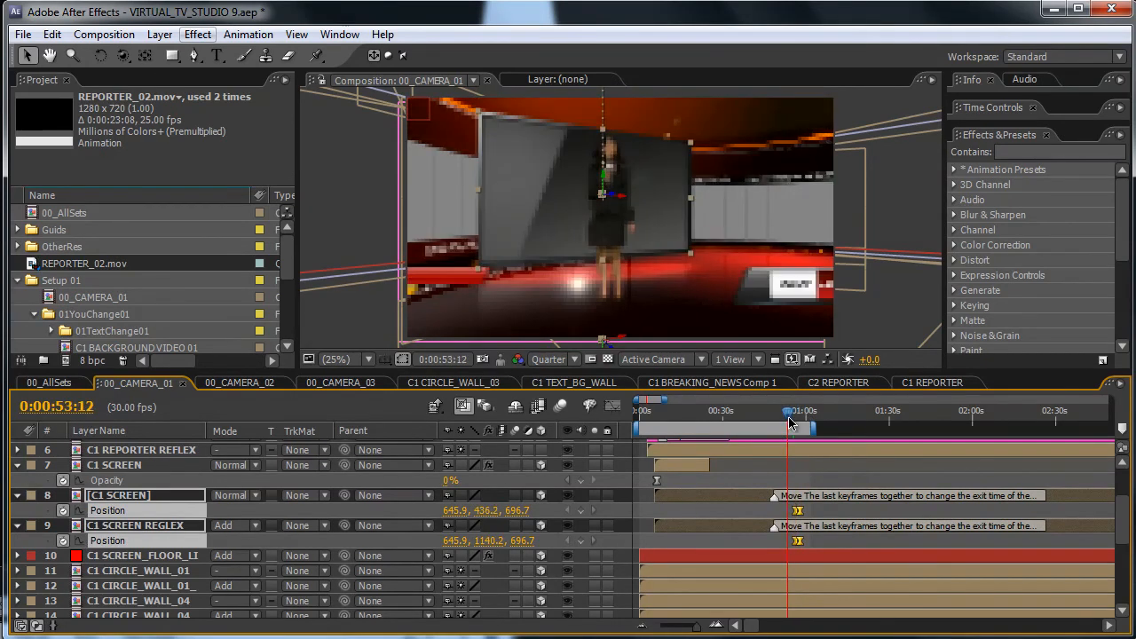
left_click_drag(791, 410, 786, 410)
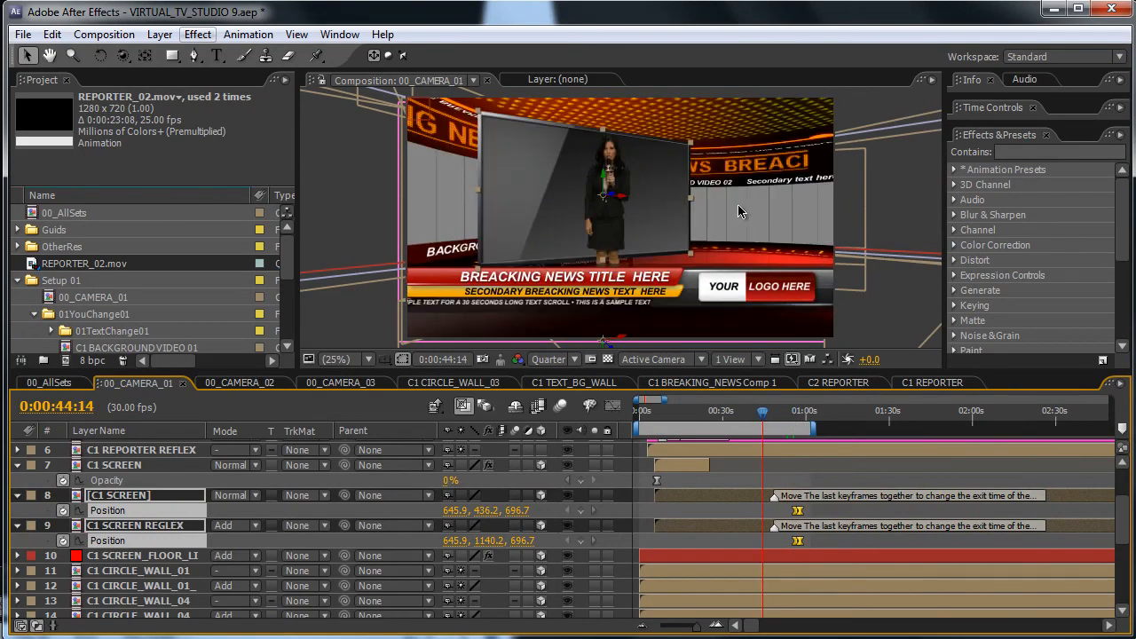
mouse_move(426, 211)
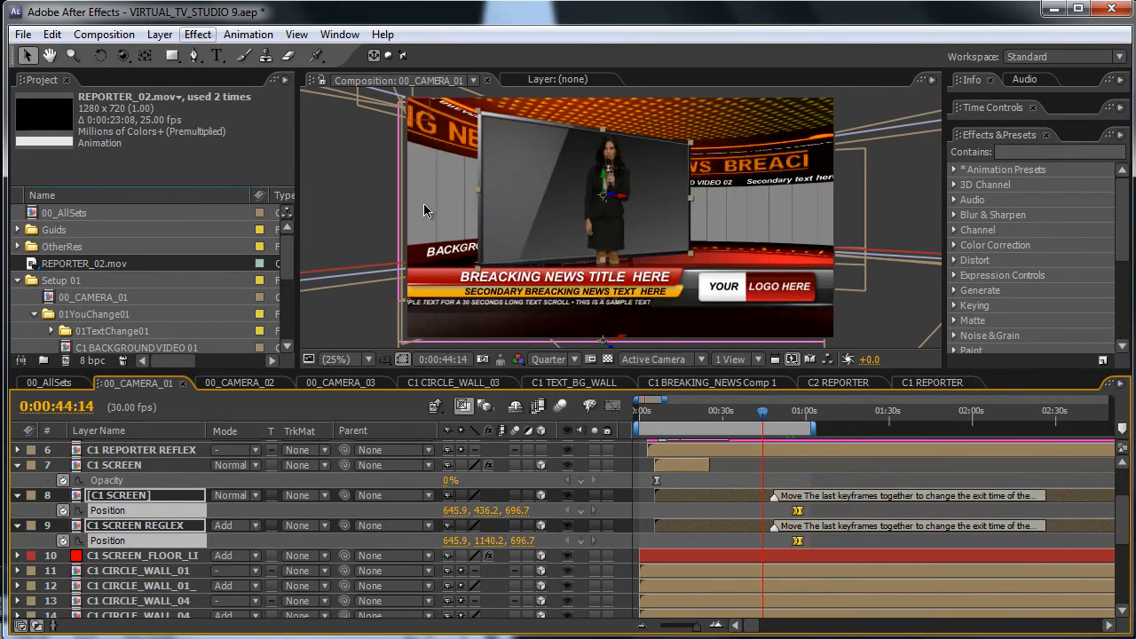
left_click(799, 410)
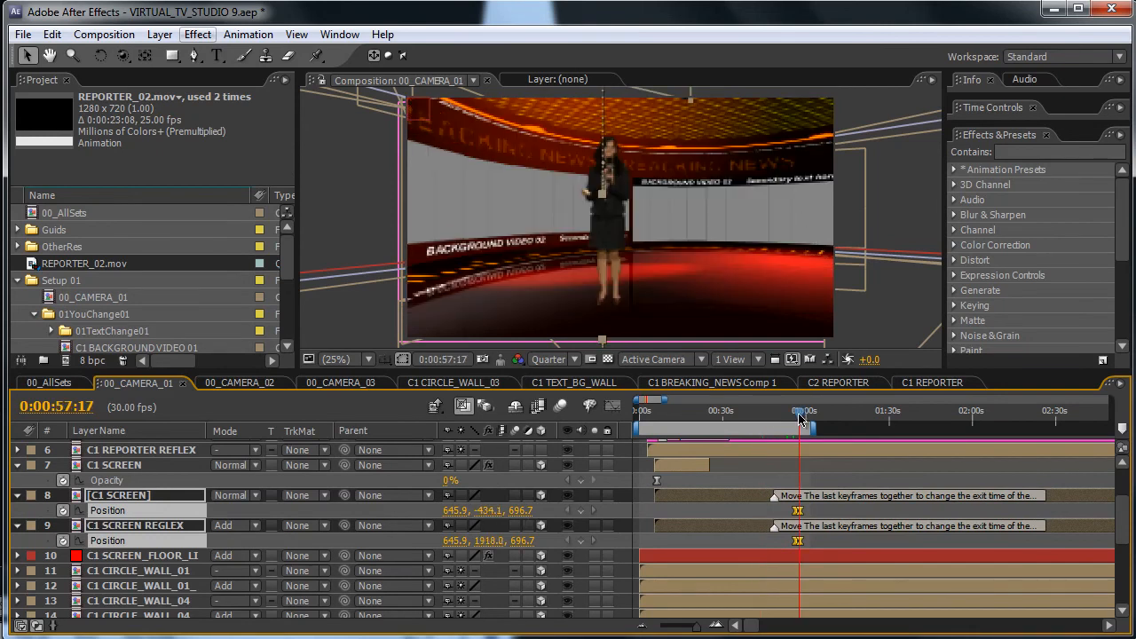
left_click_drag(803, 412, 797, 412)
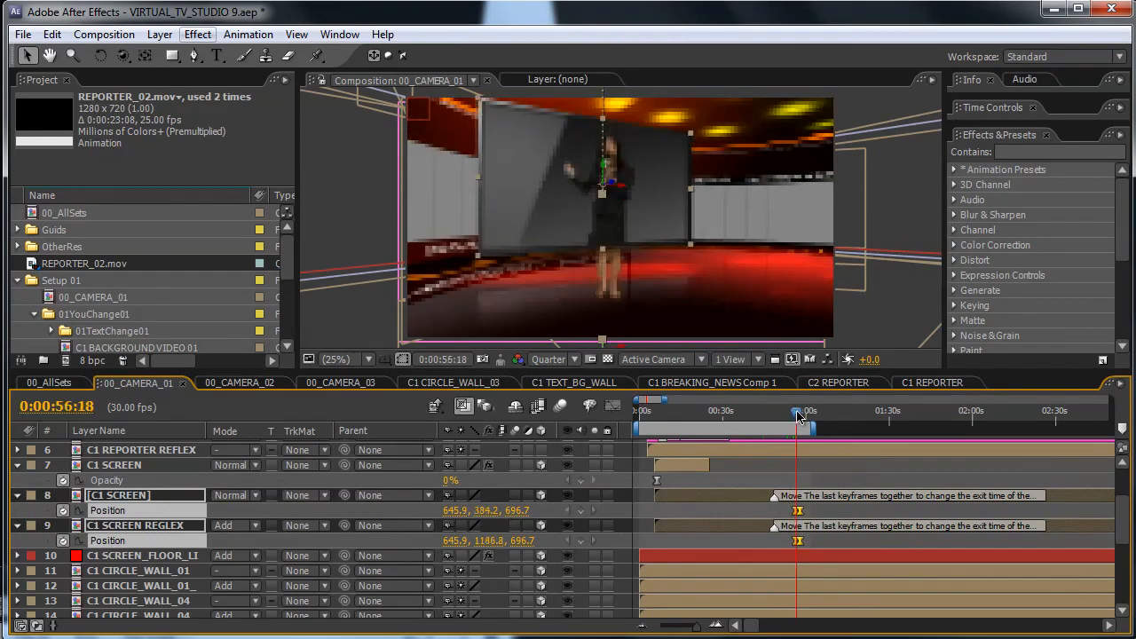
left_click_drag(797, 412, 806, 412)
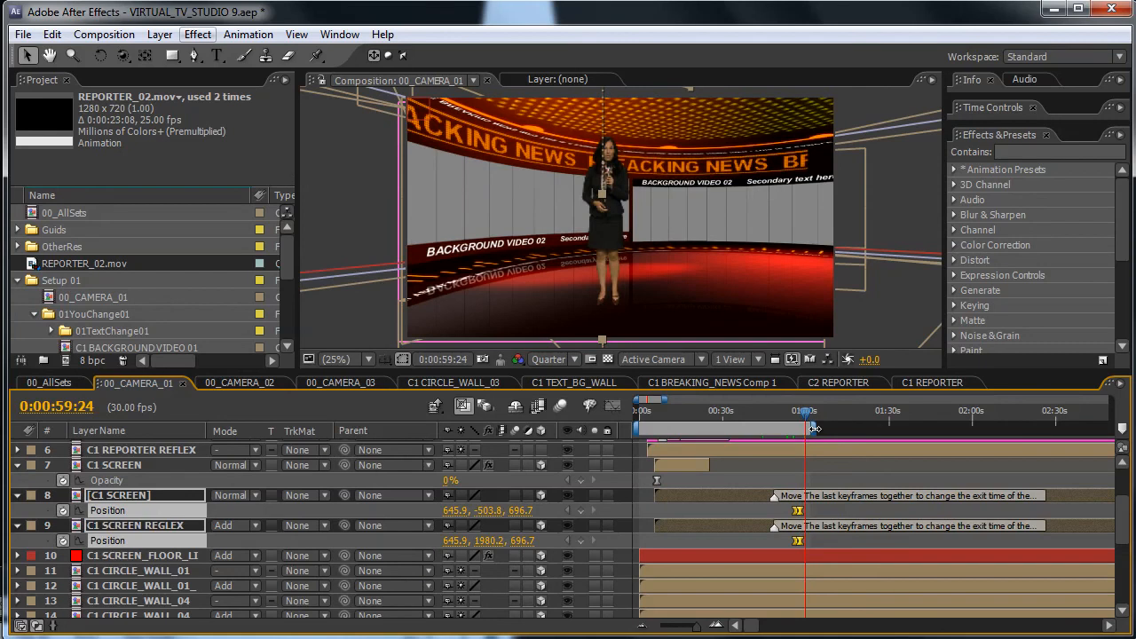
mouse_move(813, 428)
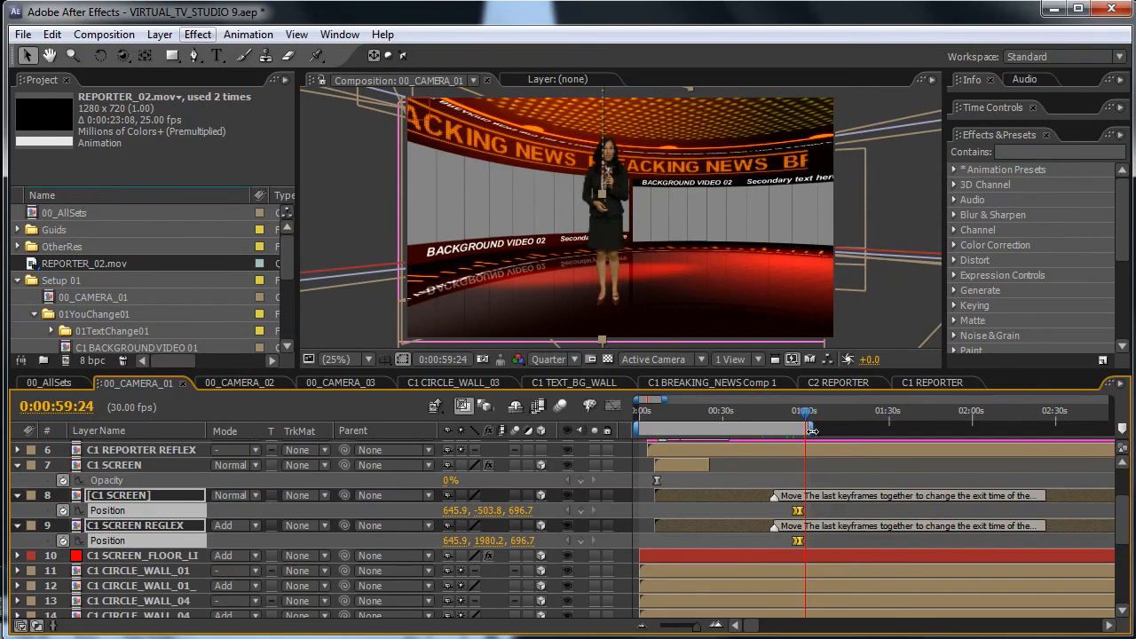
mouse_move(806, 431)
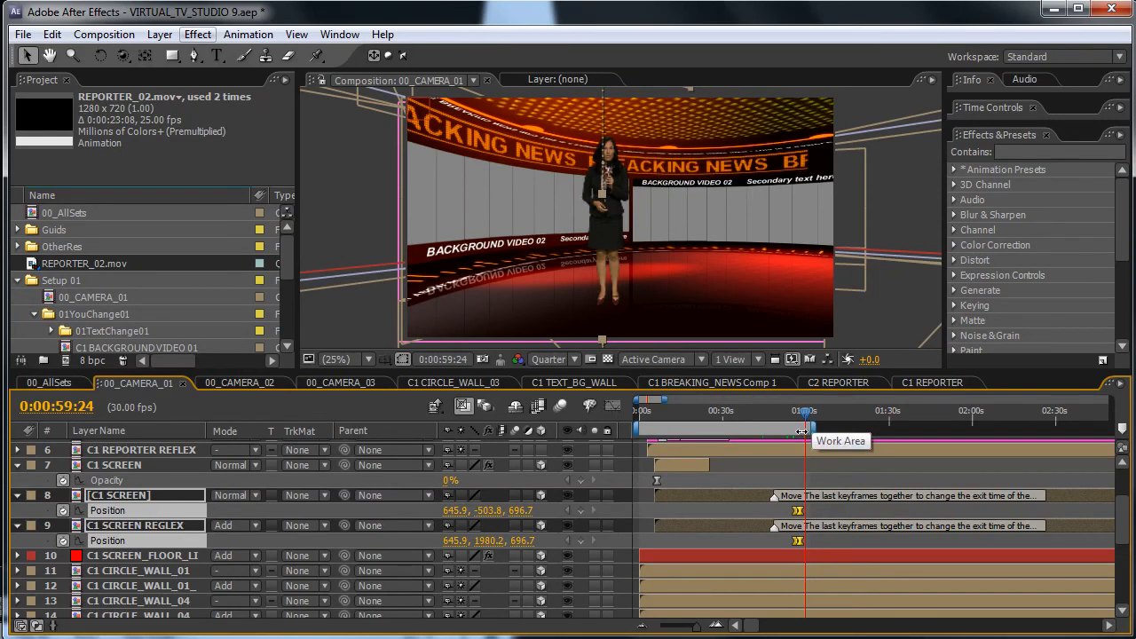
mouse_move(824, 430)
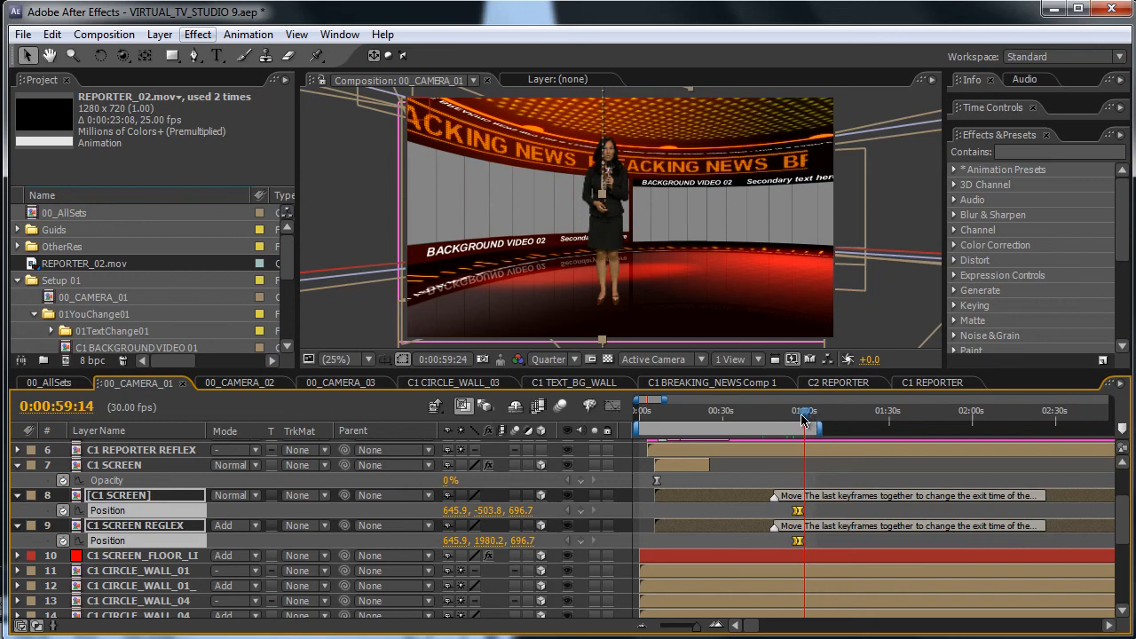
- Extend the work area end to about 1:03 and scrub to confirm the screen exits after 56 seconds
left_click_drag(802, 419, 817, 419)
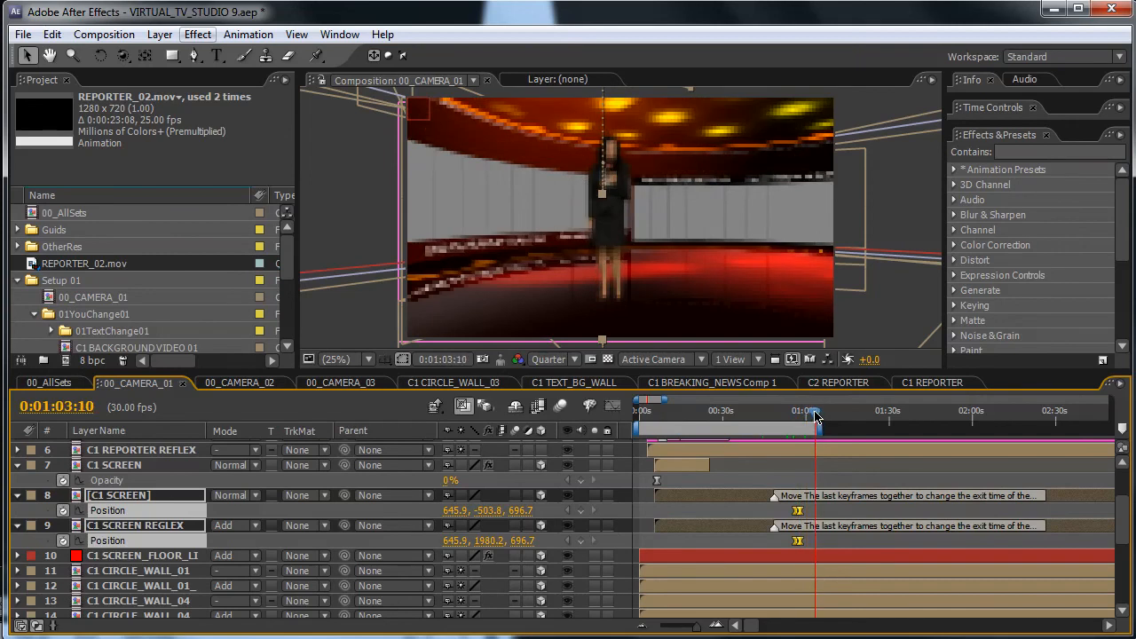
left_click_drag(809, 410, 817, 410)
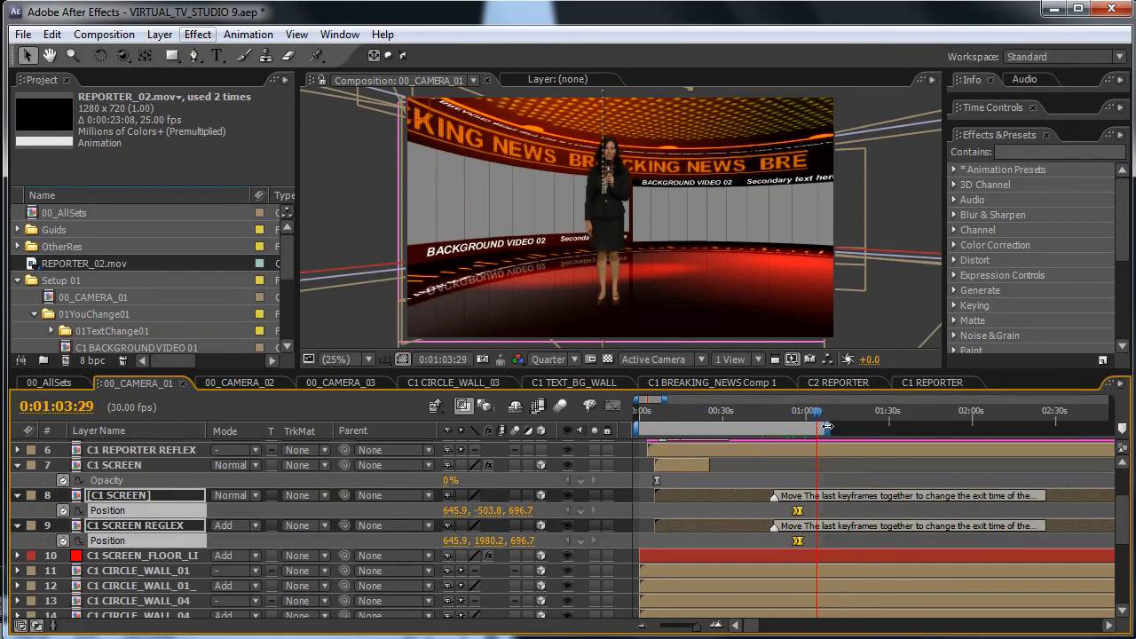
left_click_drag(816, 410, 795, 411)
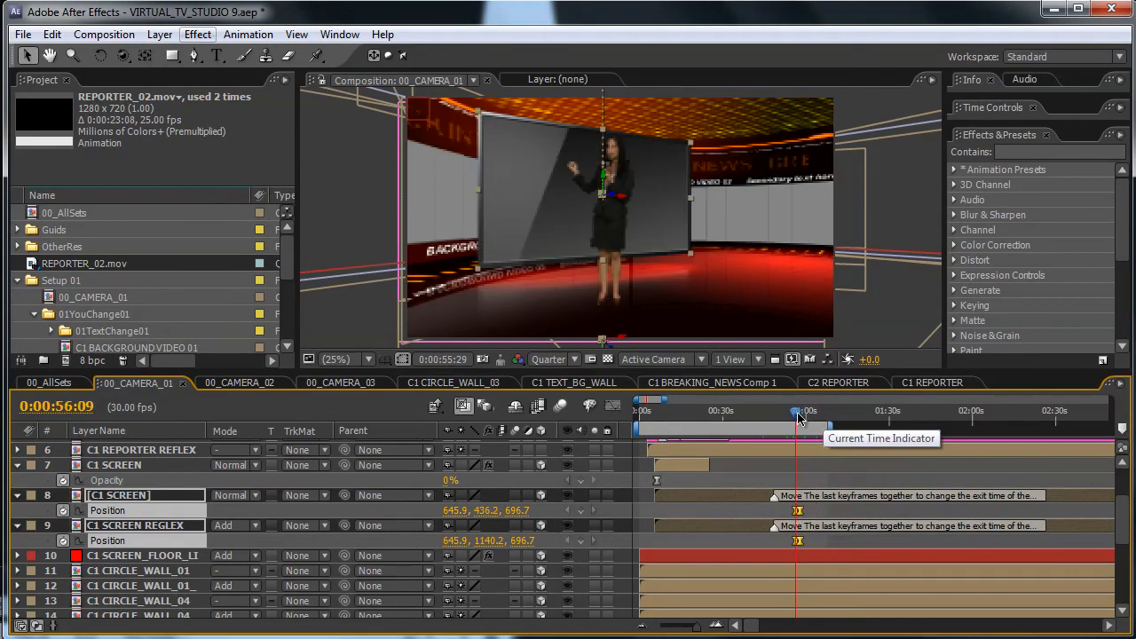
left_click_drag(797, 410, 815, 410)
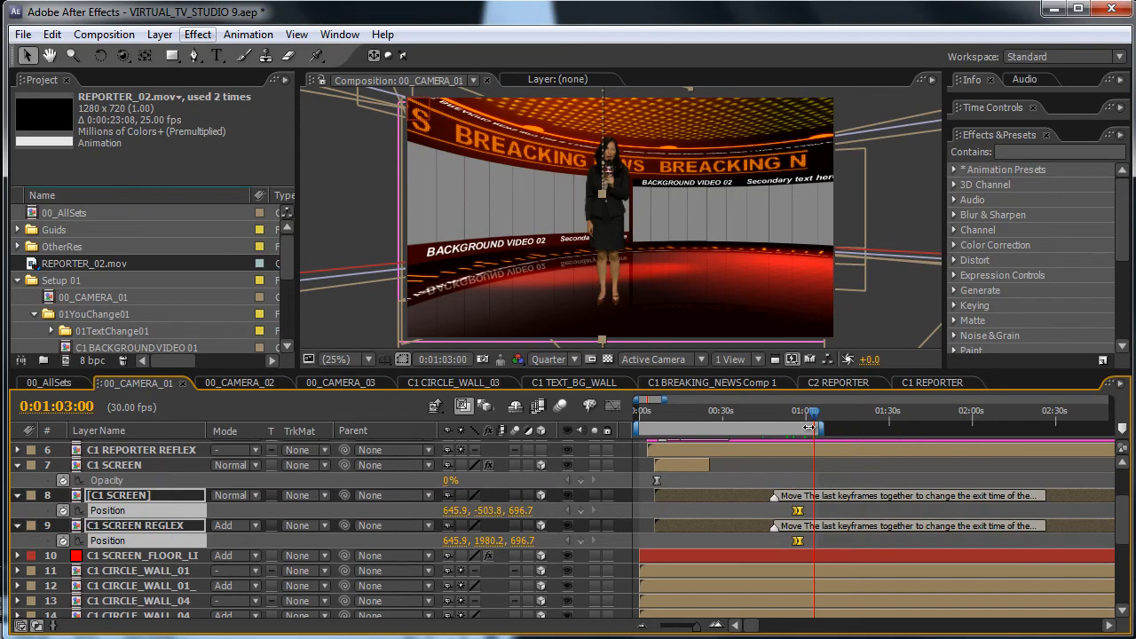
- Reveal the C1 LOWER_THIRD_01 layer's Time Remap keyframes at the start of the timeline
left_click(103, 34)
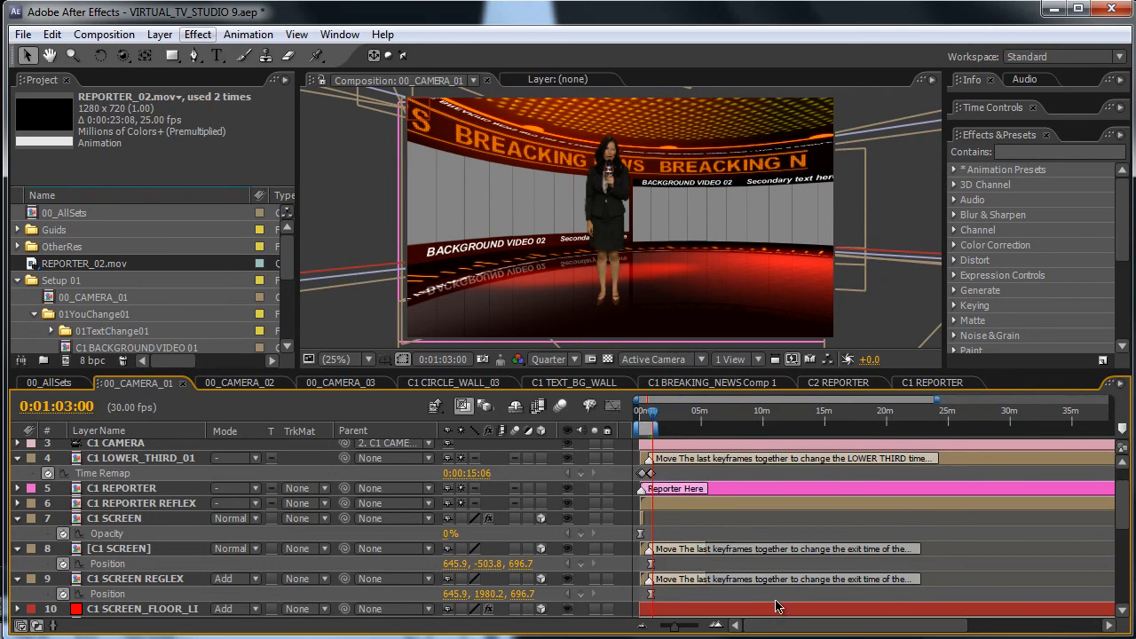
mouse_move(437, 337)
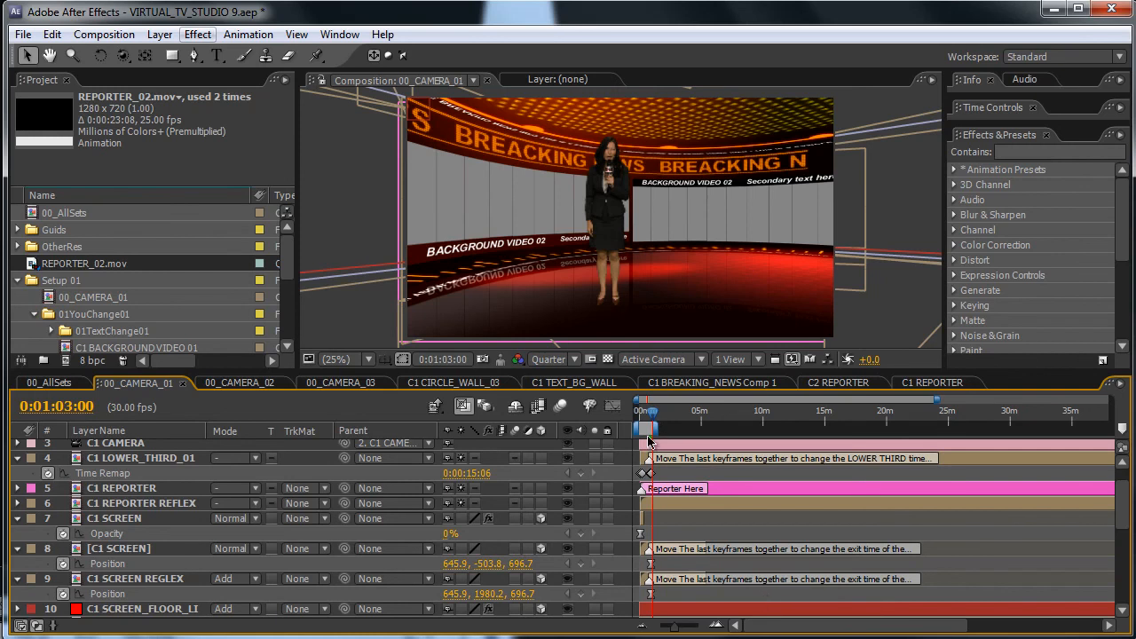
mouse_move(845, 434)
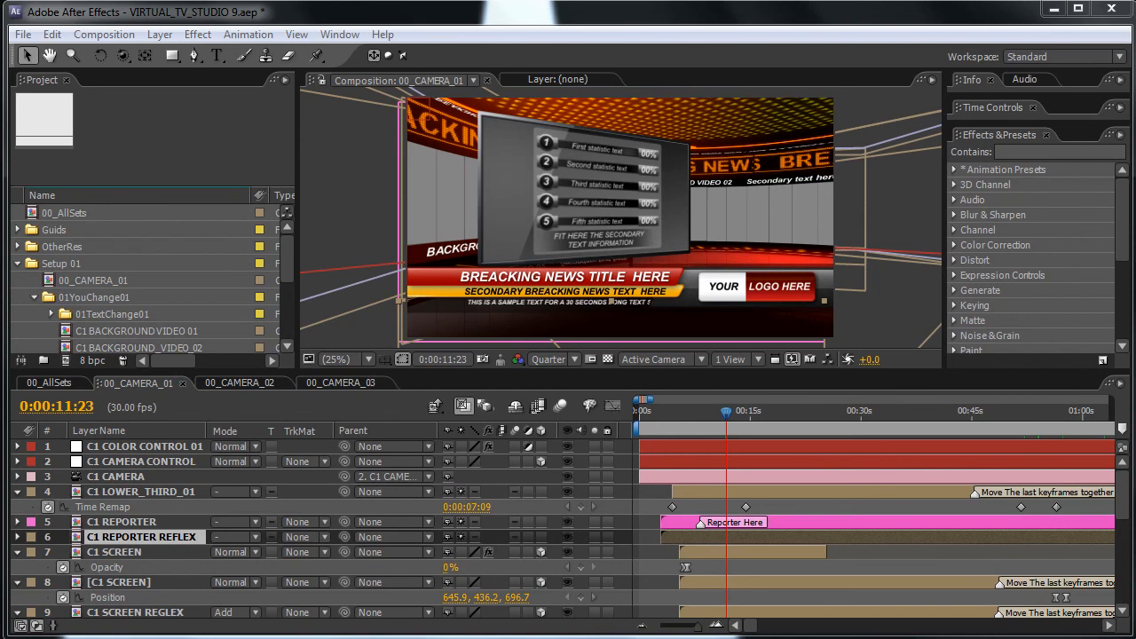
mouse_move(107, 423)
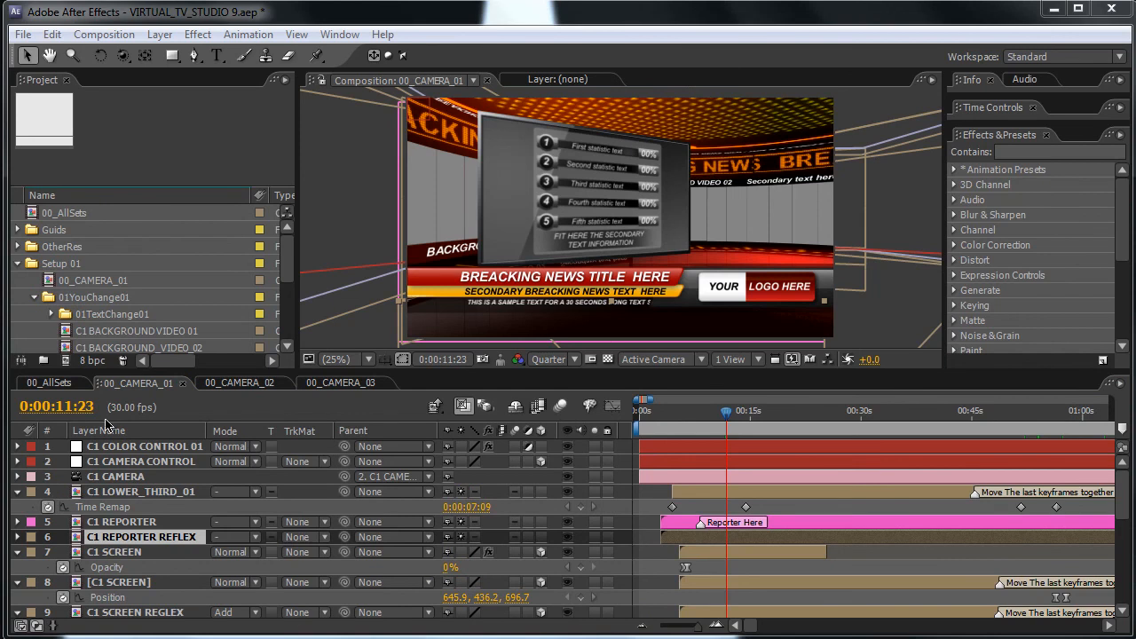
mouse_move(231, 394)
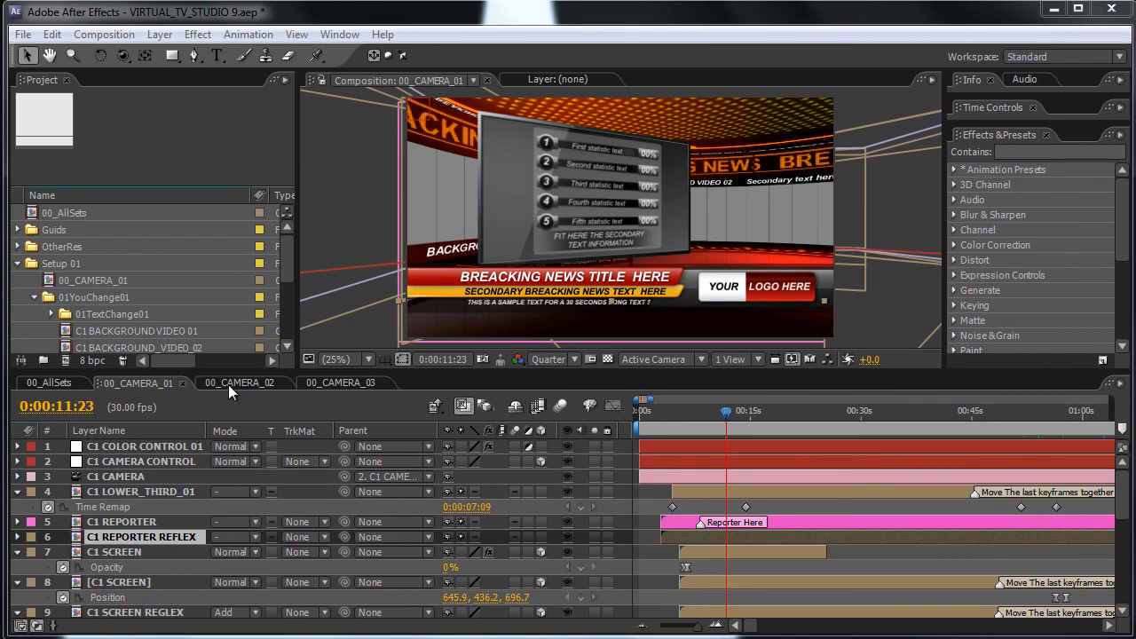
- Review 00_CAMERA_02 around the 25-second mark, then move on to 00_CAMERA_03
left_click(239, 383)
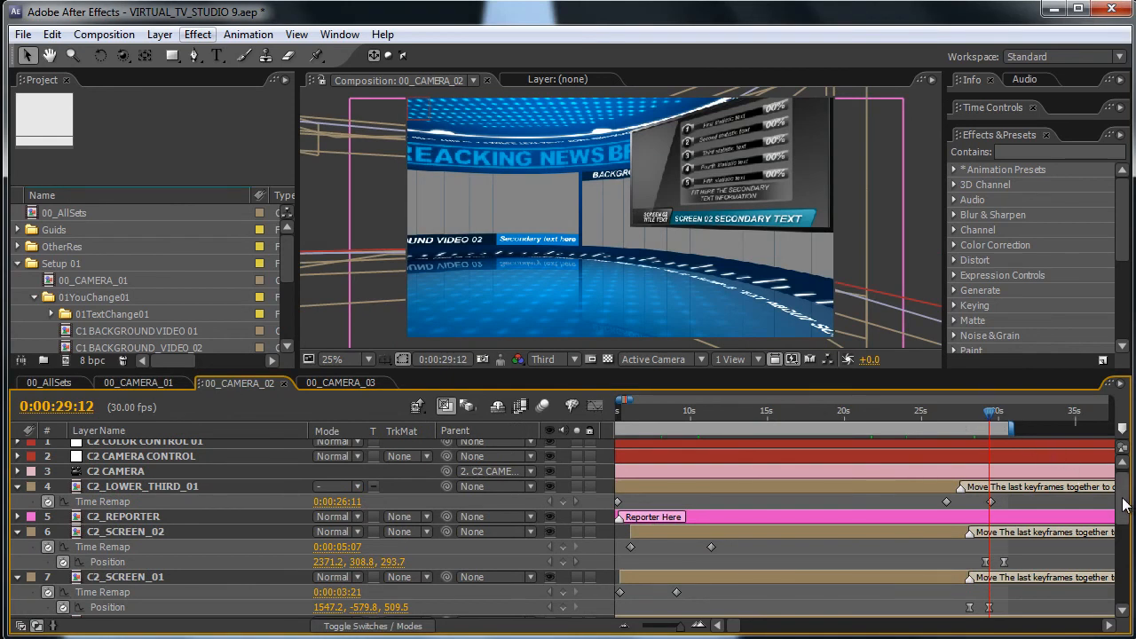
scroll("down", 3)
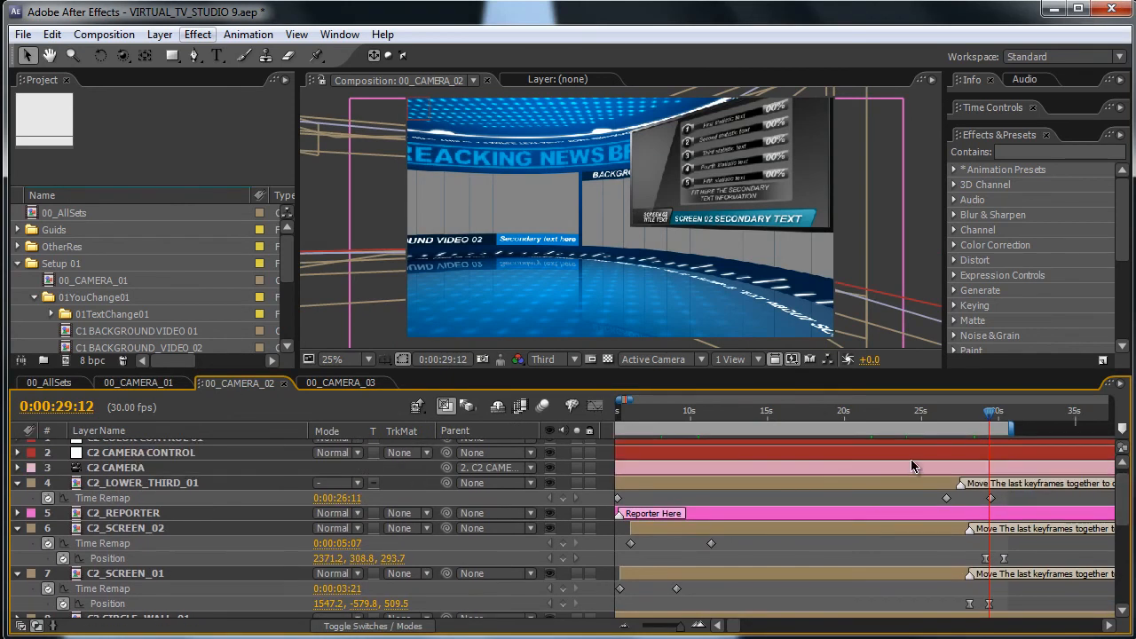
left_click(932, 412)
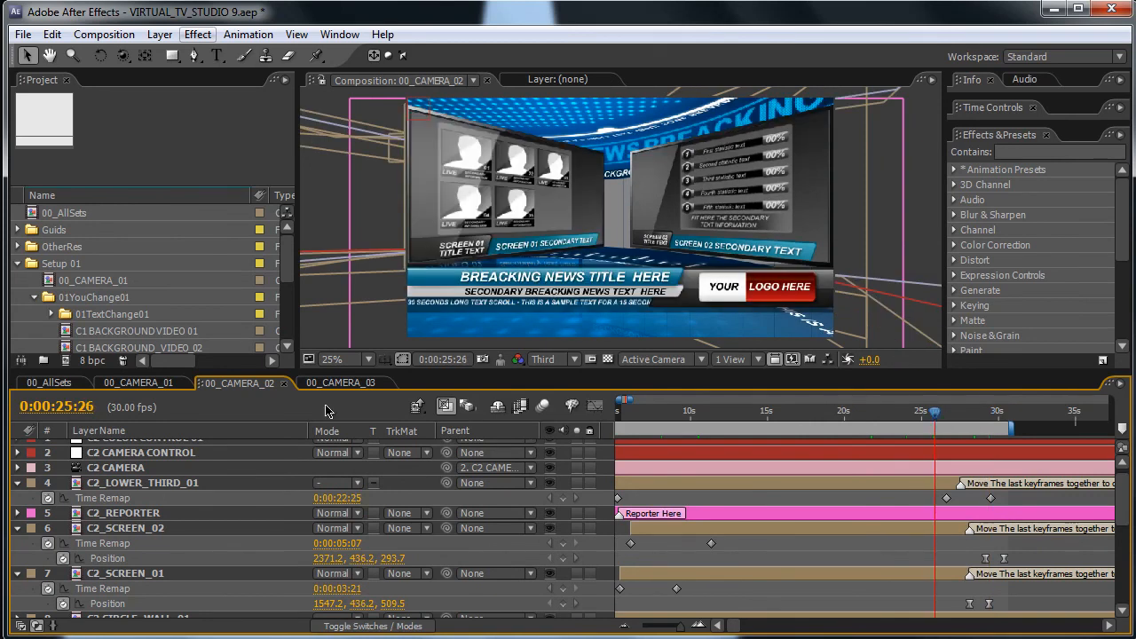
left_click(341, 384)
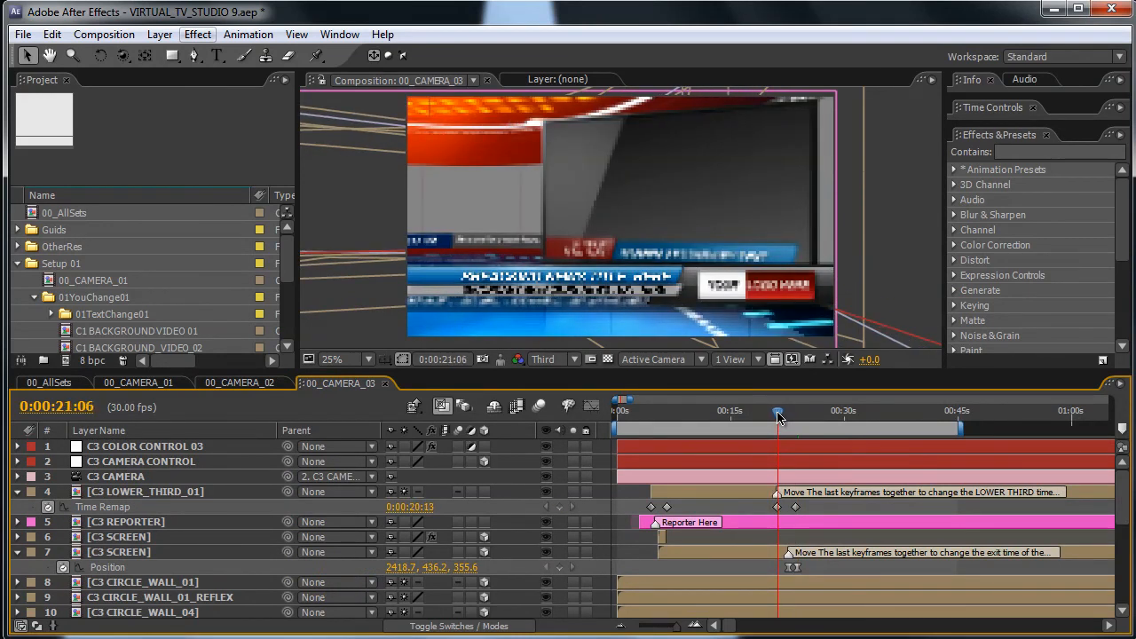
mouse_move(778, 410)
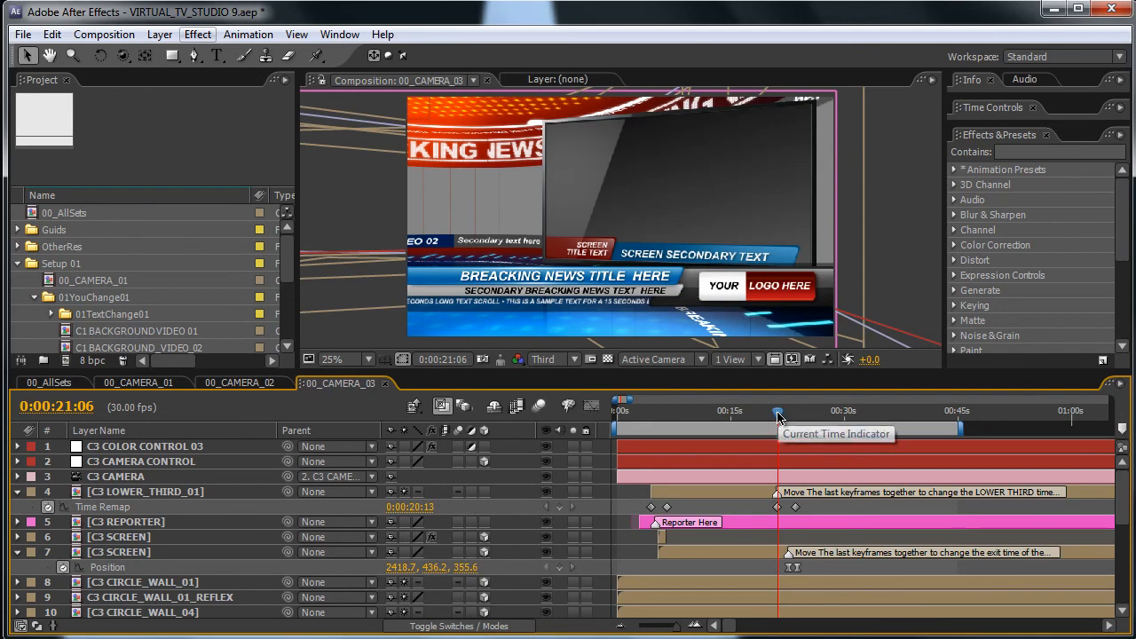
mouse_move(778, 418)
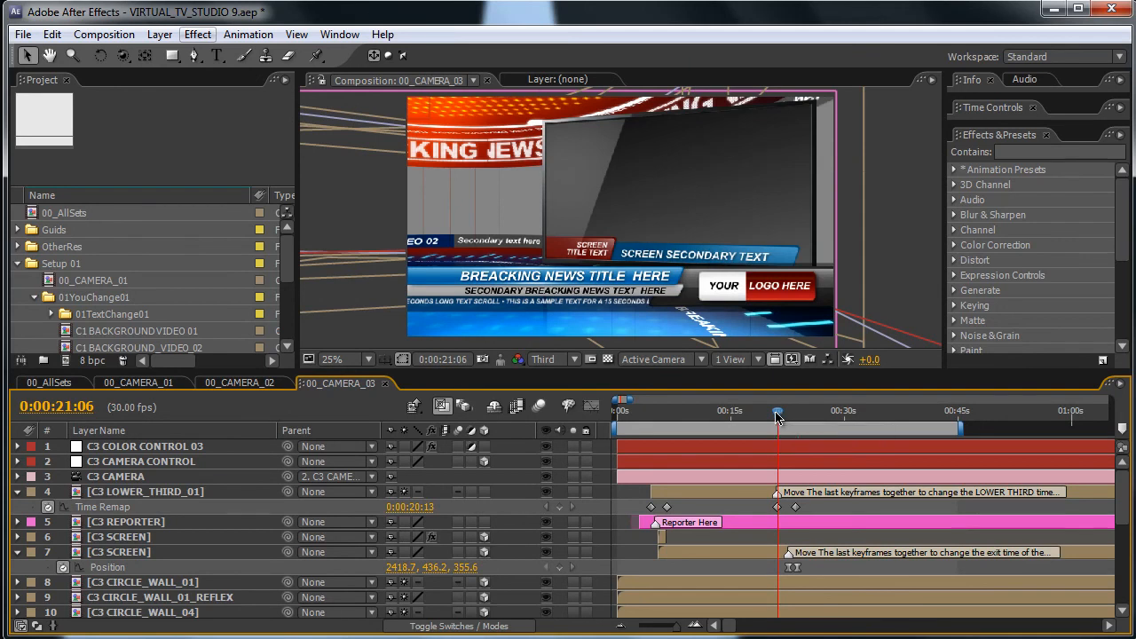